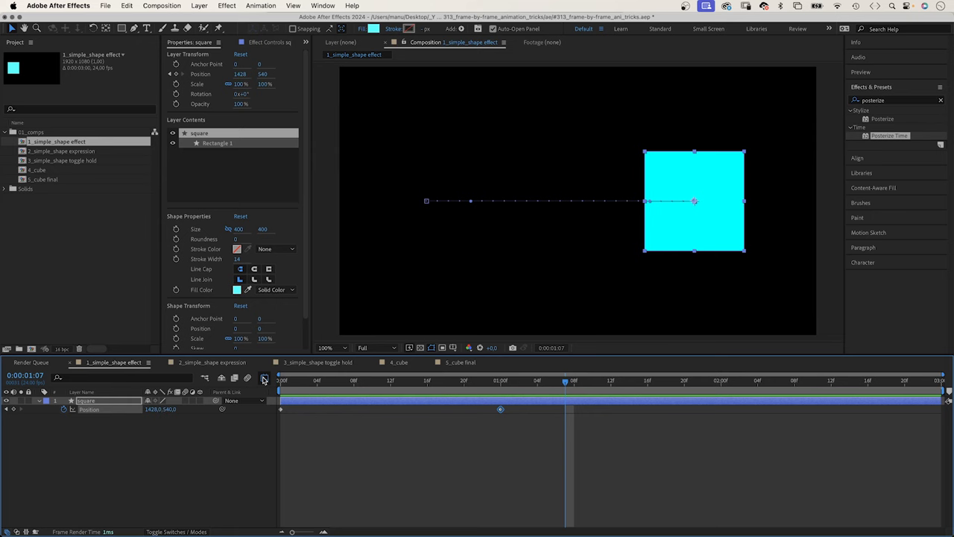
Inspect the speed curve of the square's position animation in the graph editor.
click(262, 378)
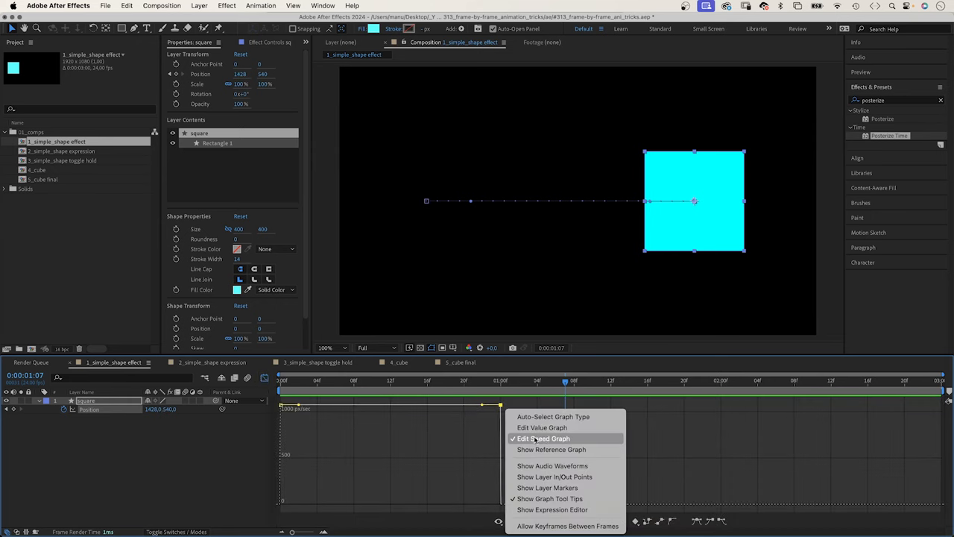
click(543, 427)
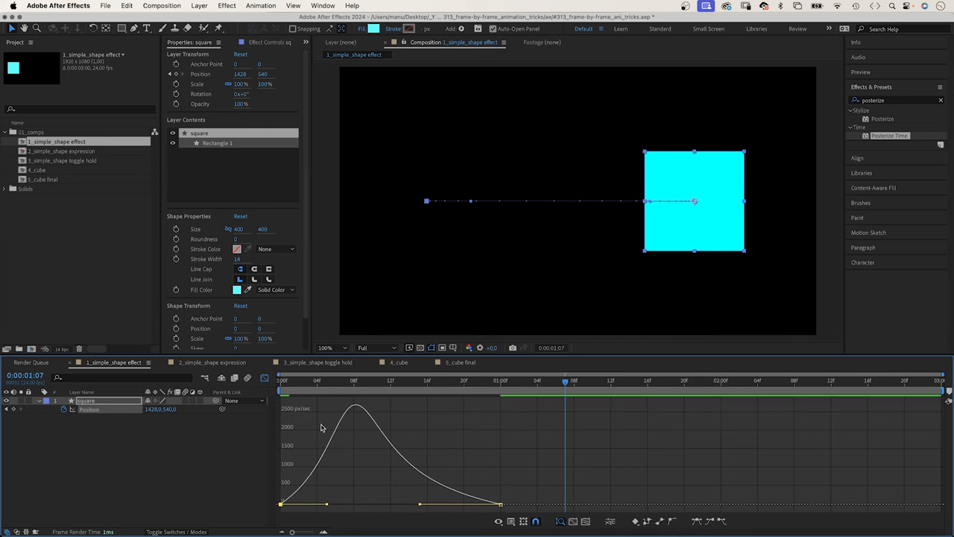
click(282, 381)
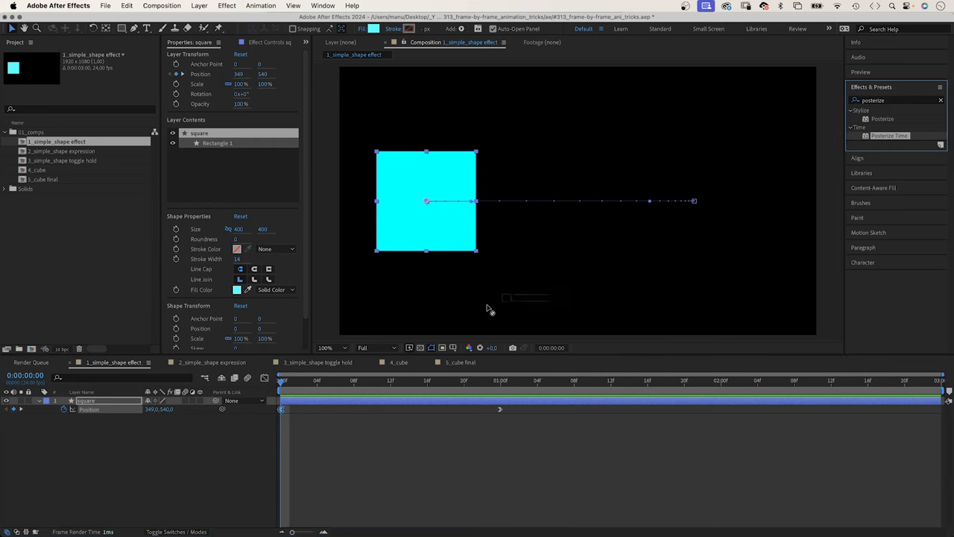
Apply Posterize Time to the square layer with Frame Rate 8.
double_click(889, 134)
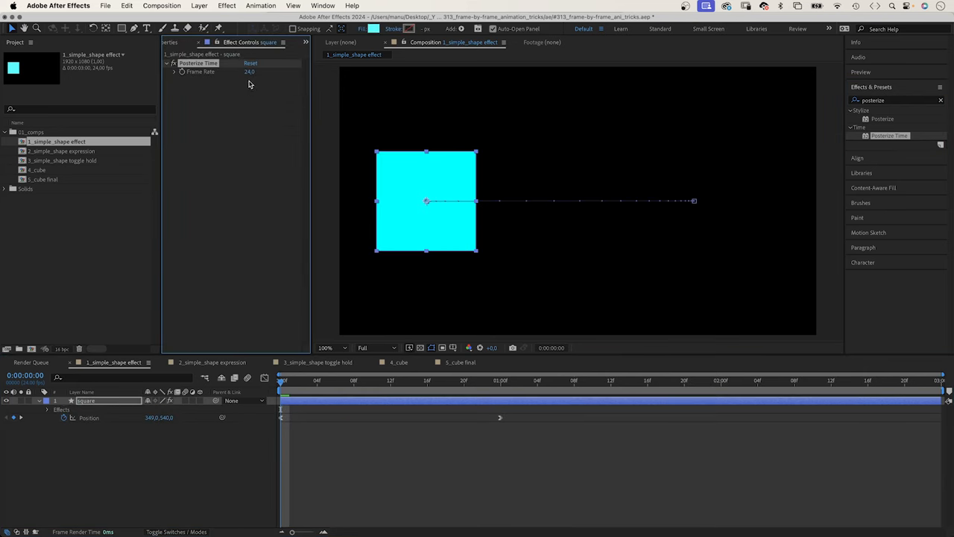
double_click(249, 72)
text(8)
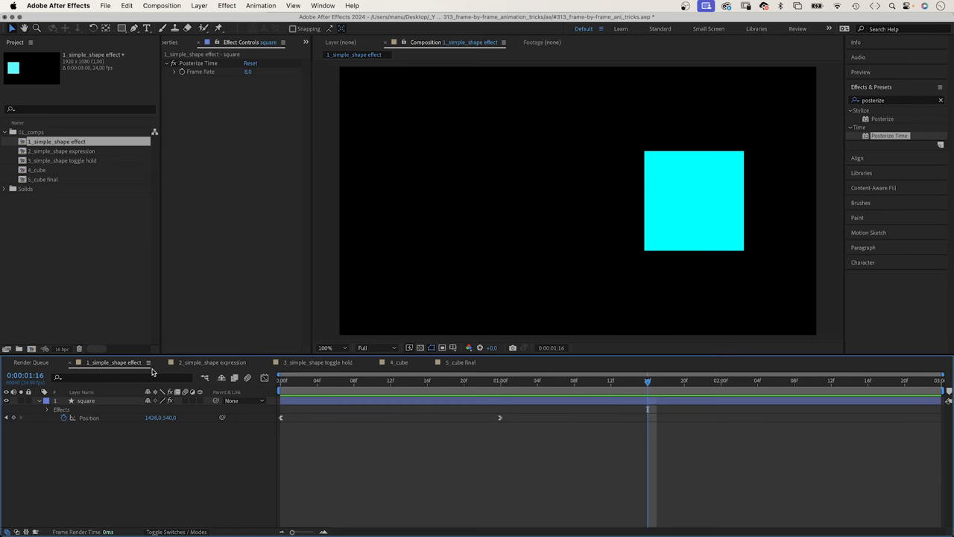
Give the square's Position the expression posterizeTime(8); transform.position.value and preview it.
click(212, 363)
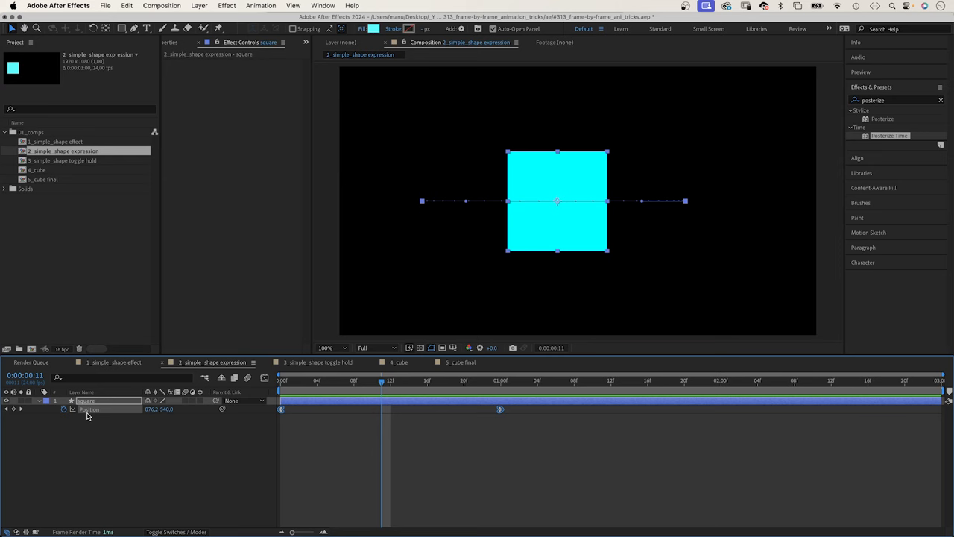
mouse_move(66, 413)
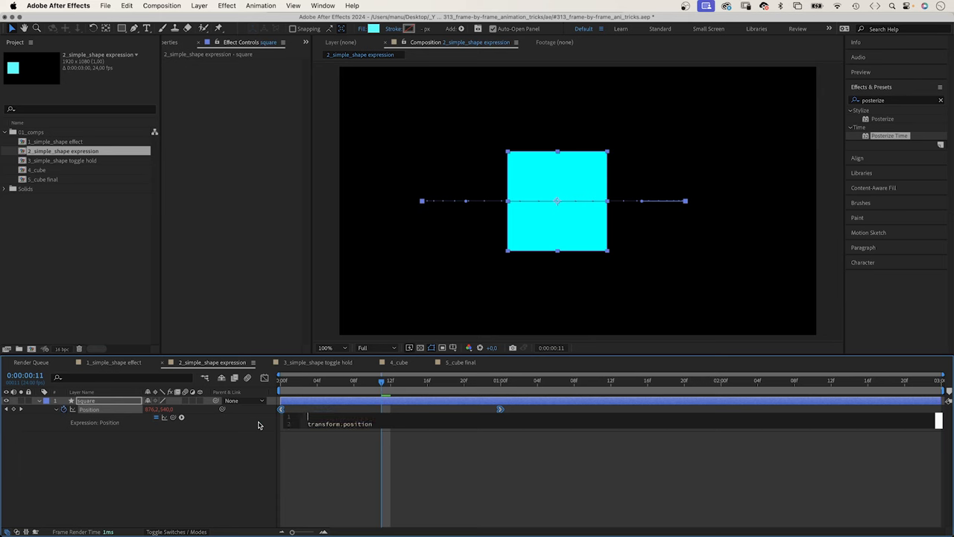
text(posterizeTime())
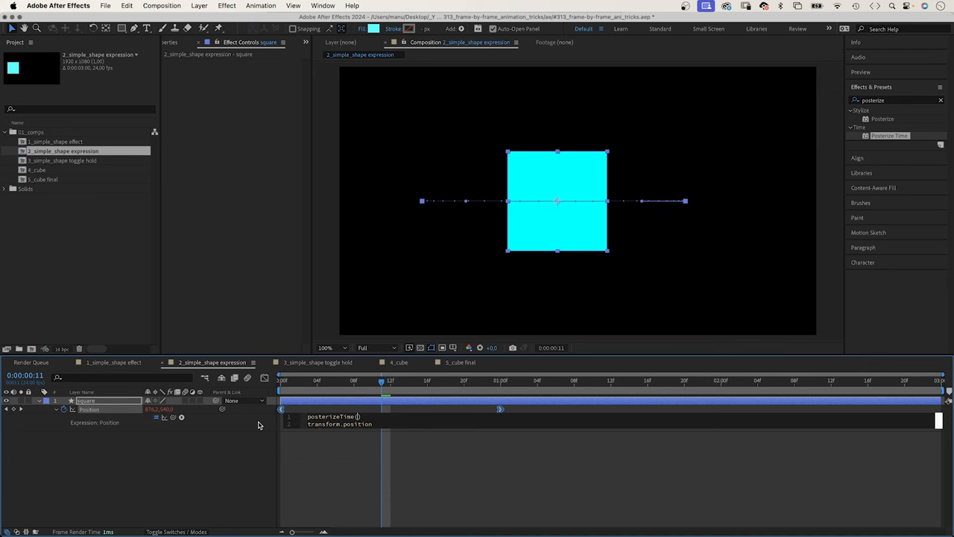
text(8)
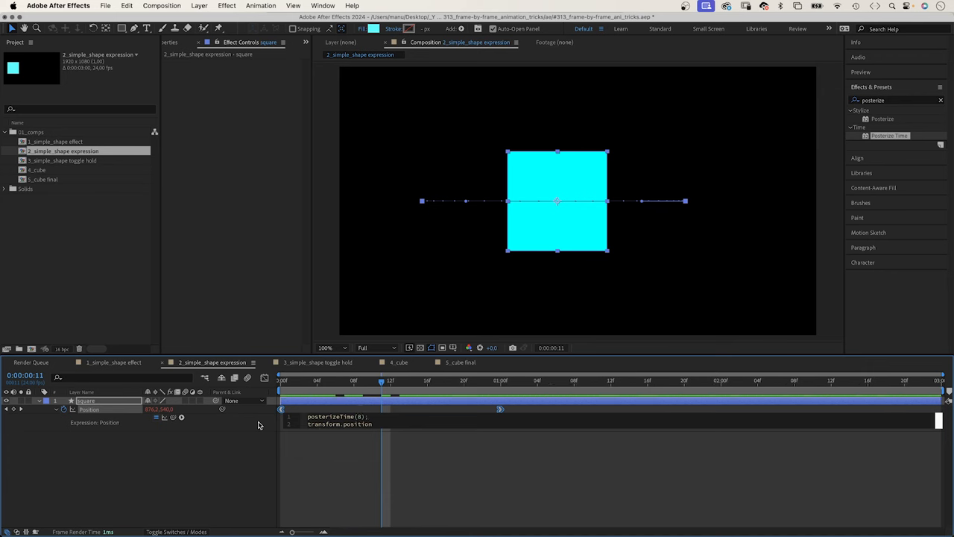
mouse_move(381, 434)
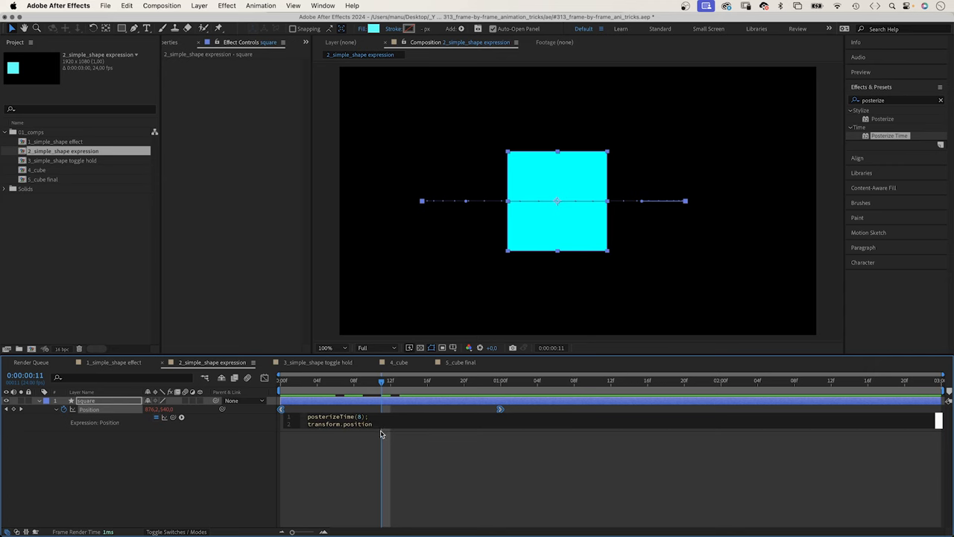
text(.value)
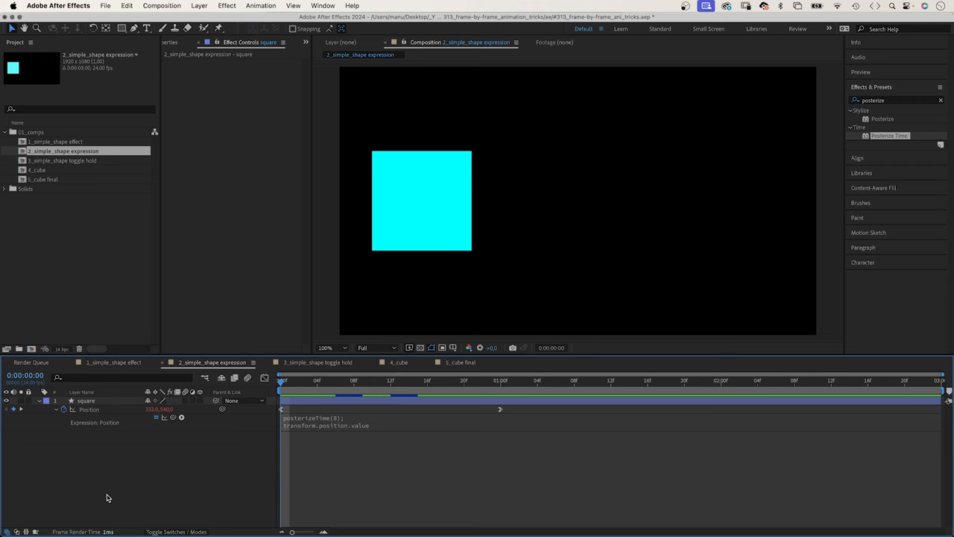
click(629, 381)
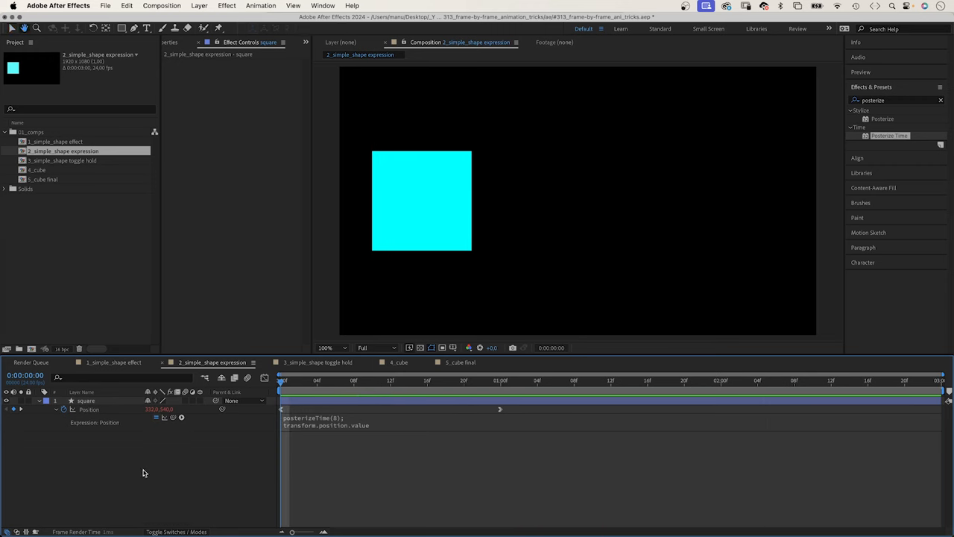
click(684, 380)
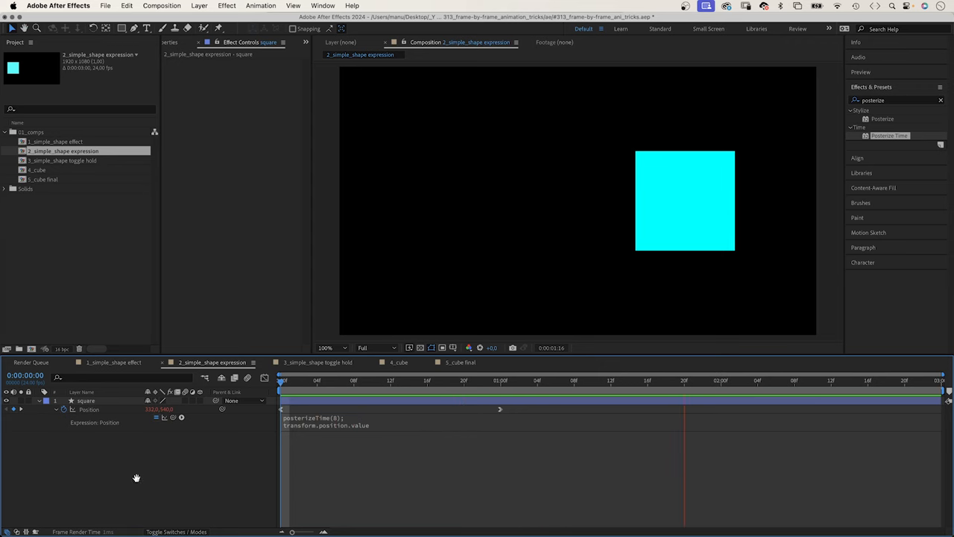
Turn the square's Position keyframes into hold keyframes and scrub to check the jump.
click(316, 363)
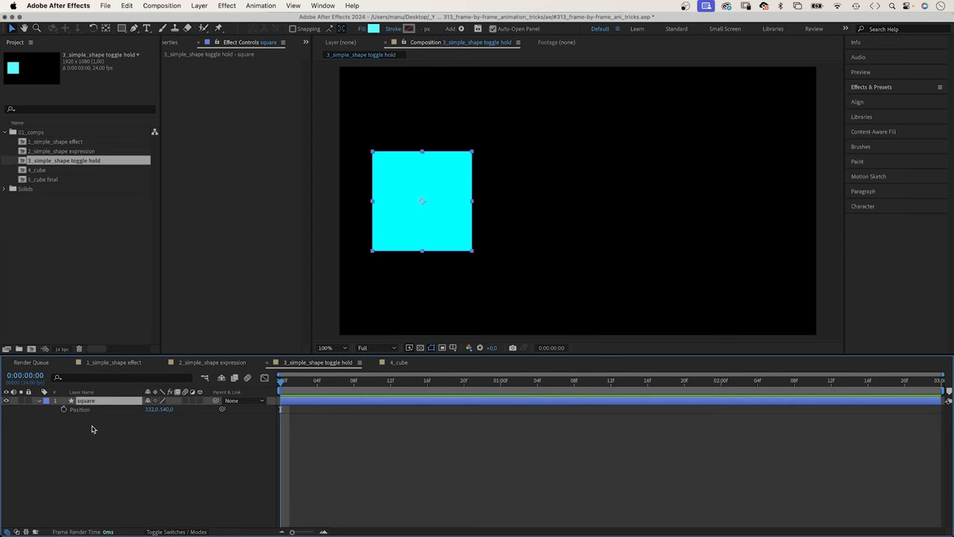
click(64, 408)
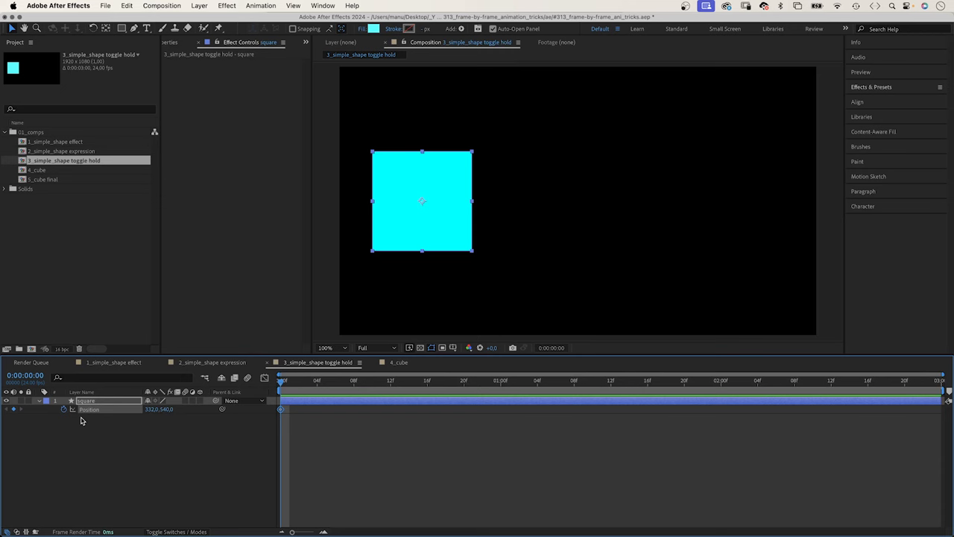
right_click(281, 409)
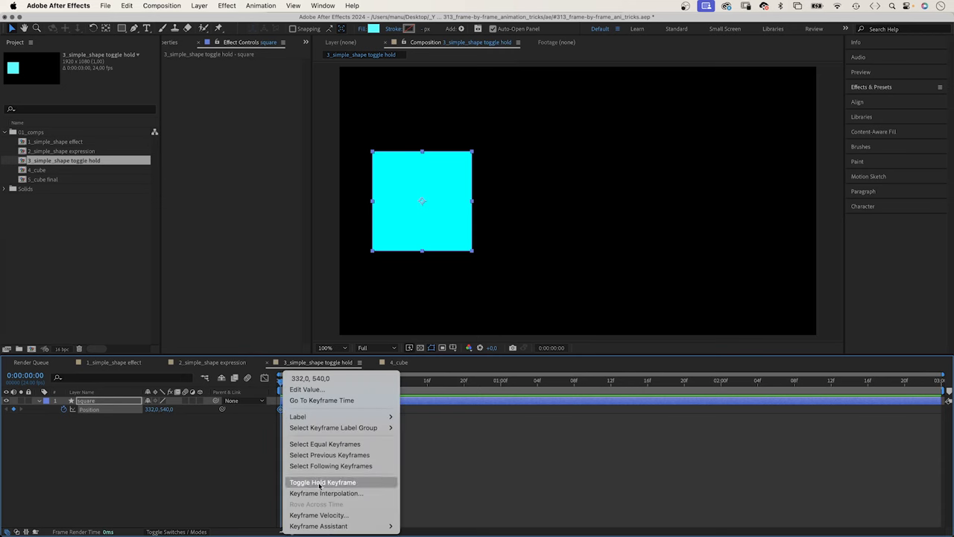
click(322, 482)
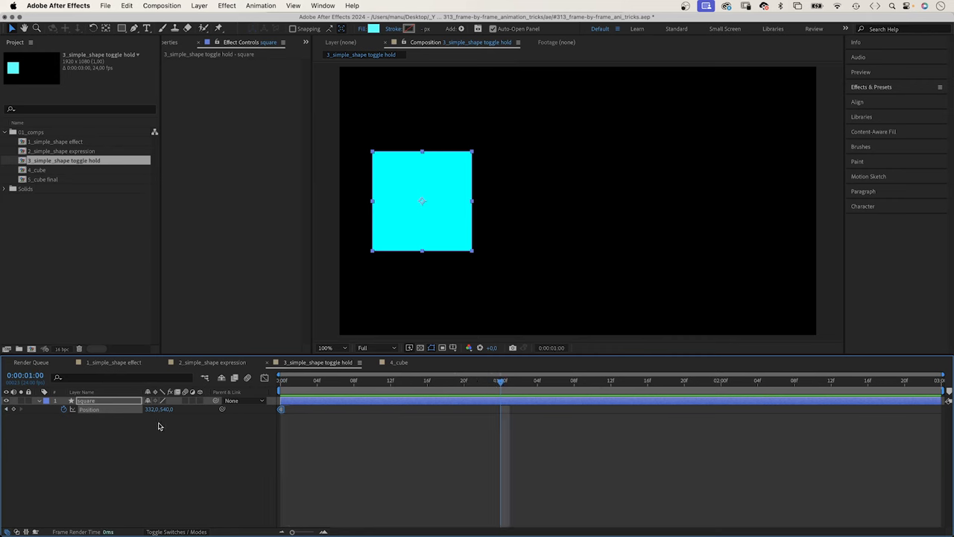
drag(422, 200, 741, 200)
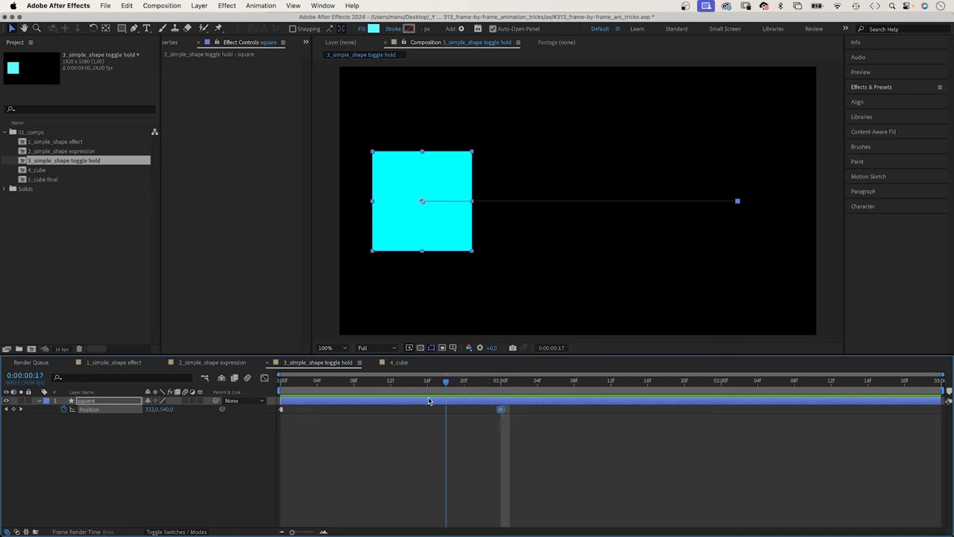
Add intermediate hold poses by nudging the square right at in-between frames.
click(280, 382)
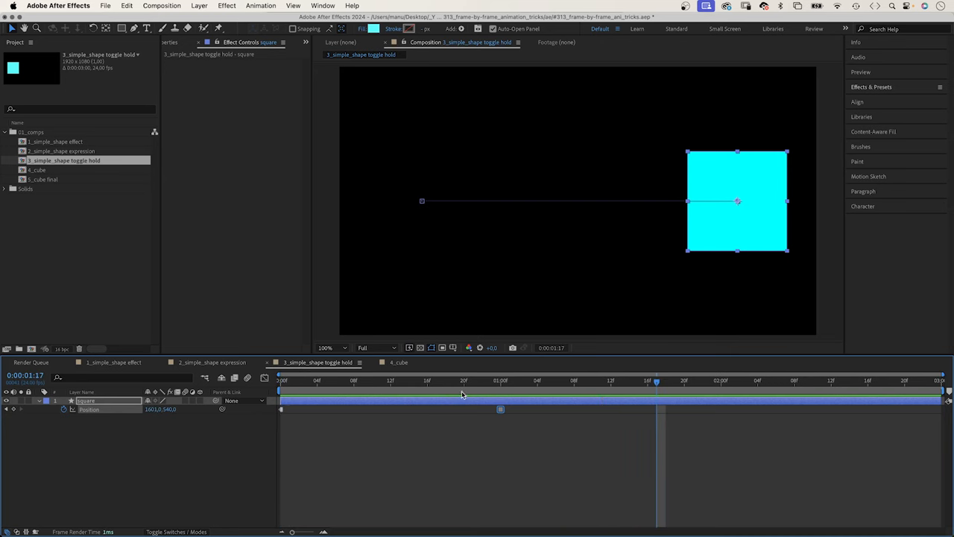
mouse_move(458, 388)
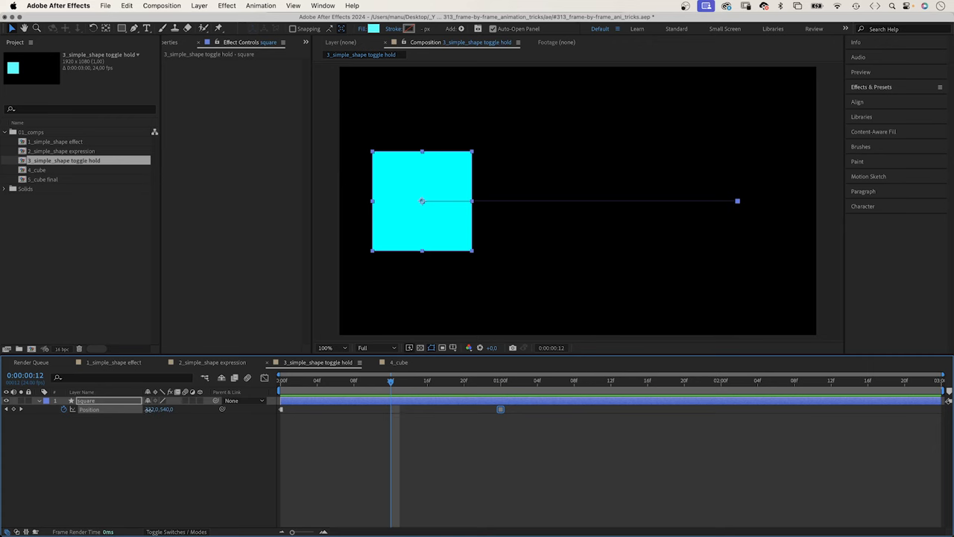
drag(422, 200, 583, 200)
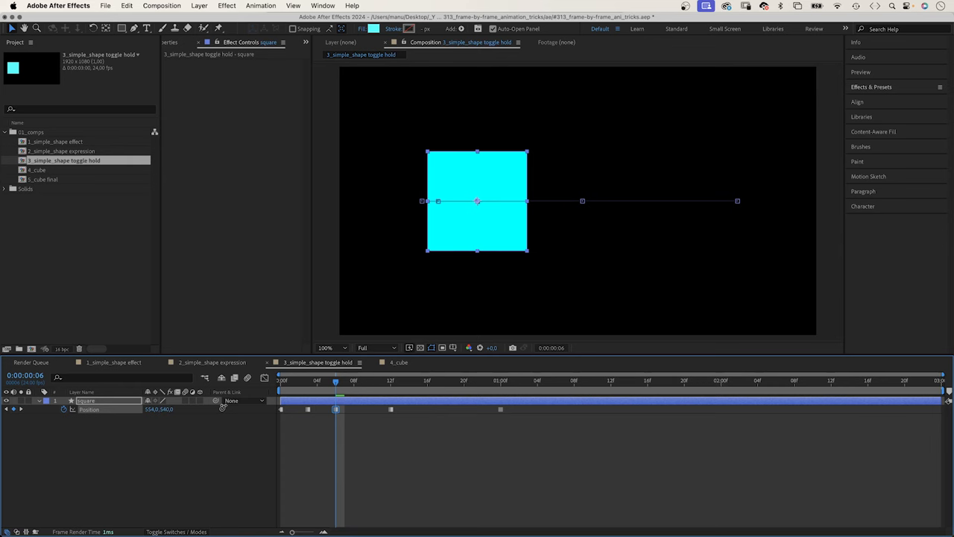
click(364, 381)
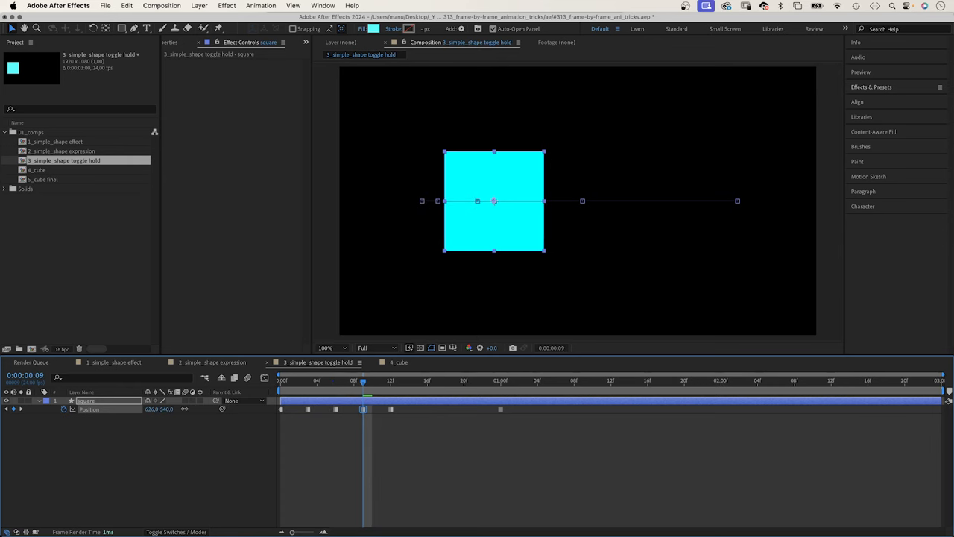
drag(495, 201, 525, 201)
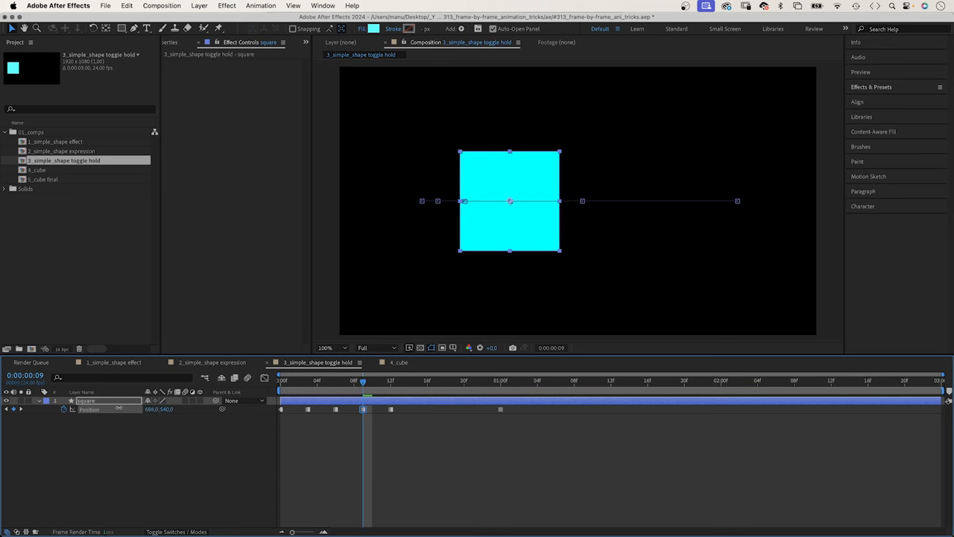
drag(510, 201, 498, 201)
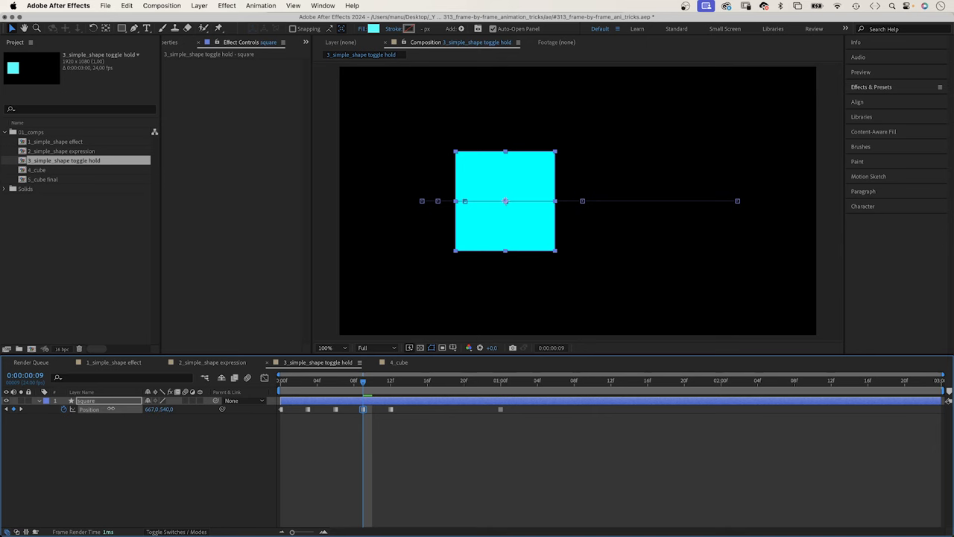
Apply CC Wide Time with 1 forward and 1 backward step to the square and preview the trail.
click(299, 382)
text(cc wide)
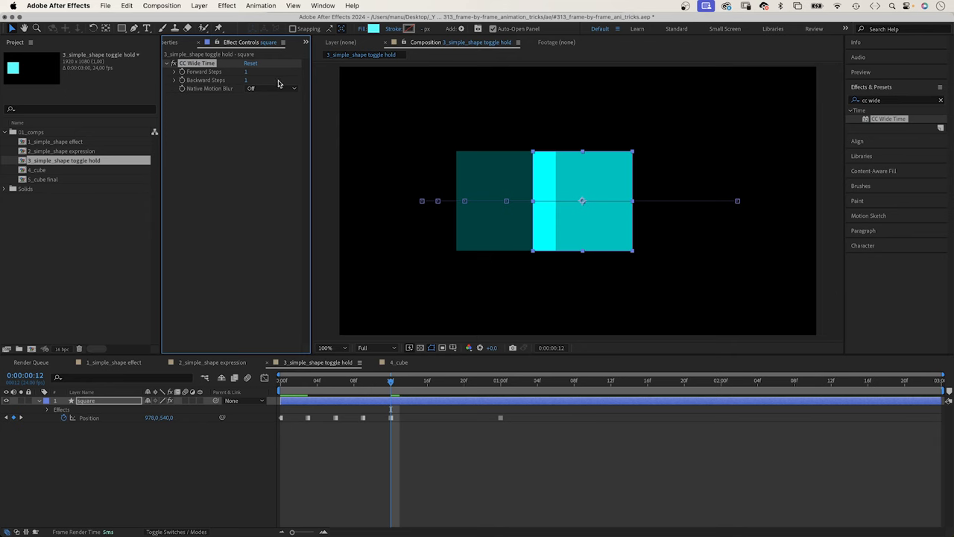
mouse_move(573, 177)
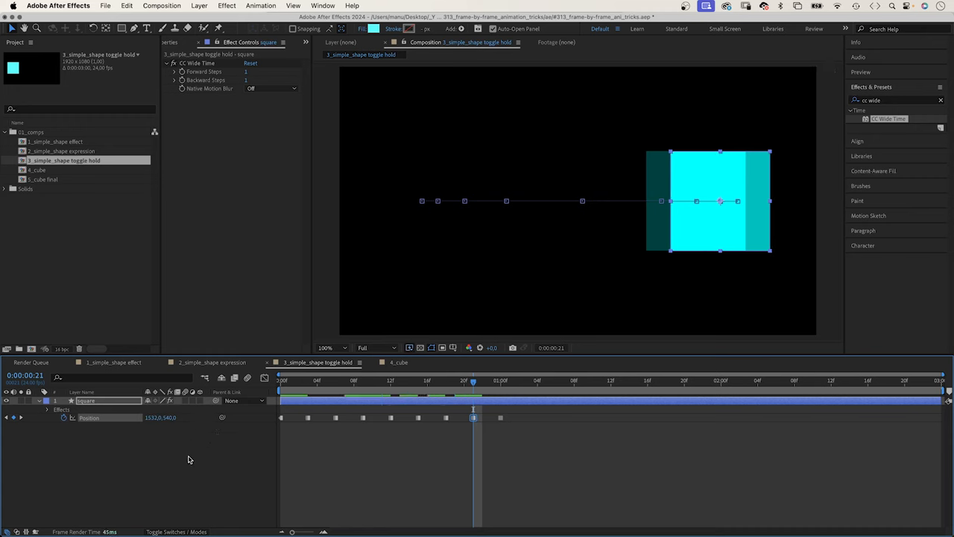
click(280, 382)
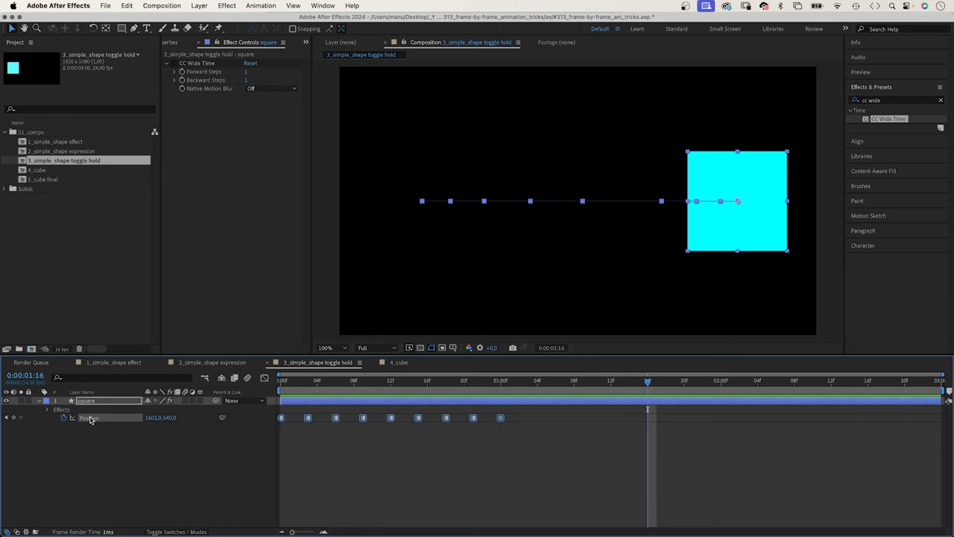
Switch back to the 2_simple_shape expression composition at its first frame.
click(212, 362)
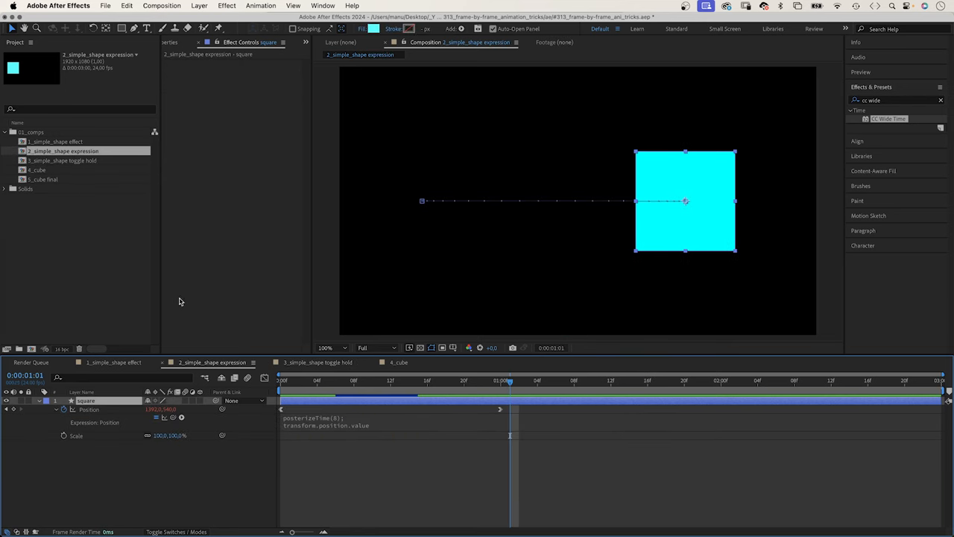
click(281, 381)
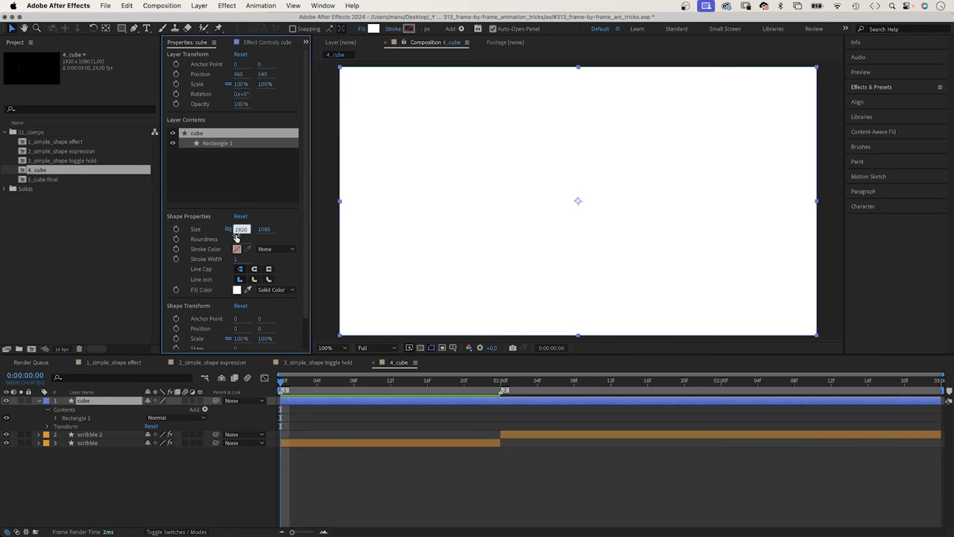
Size the square to 400, convert Rectangle Path 1 to a Bezier path and select it for point editing.
text(400)
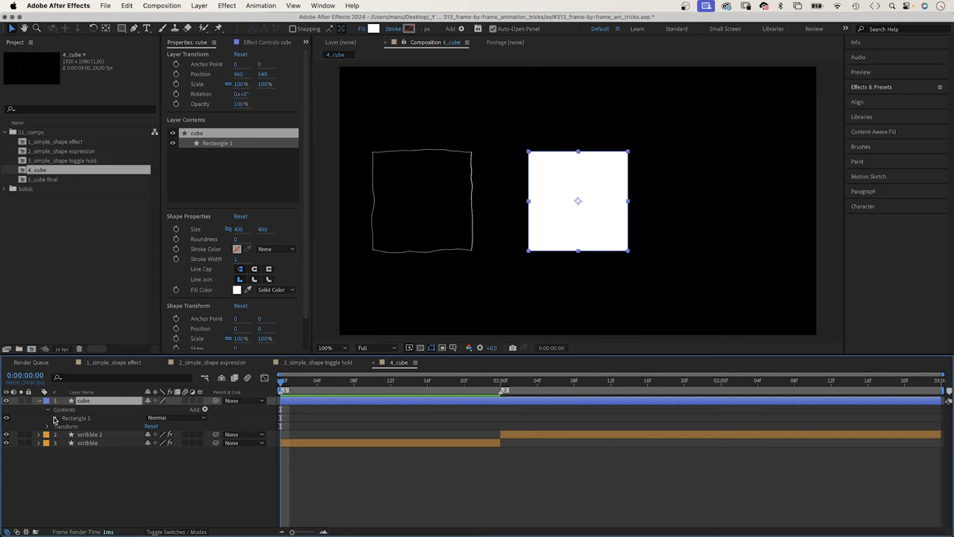
right_click(74, 427)
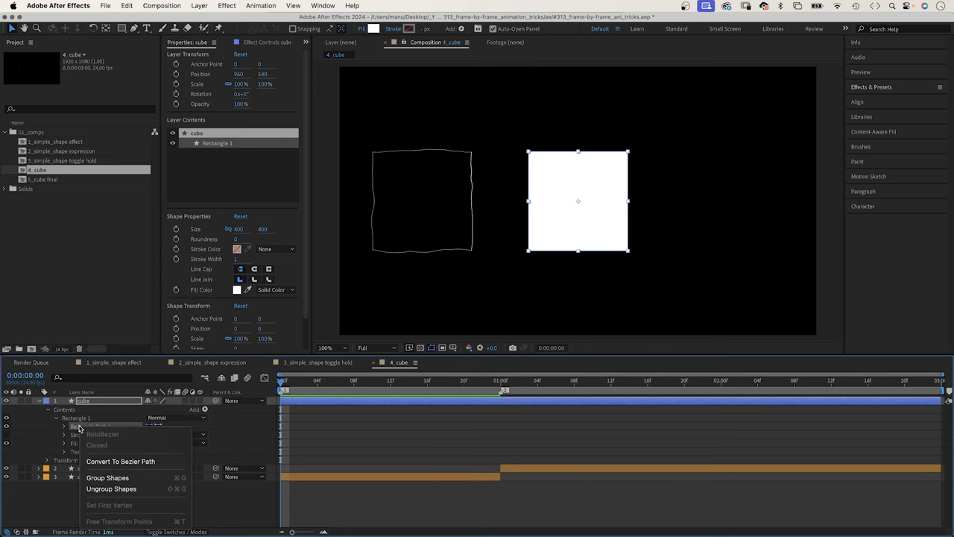
click(119, 460)
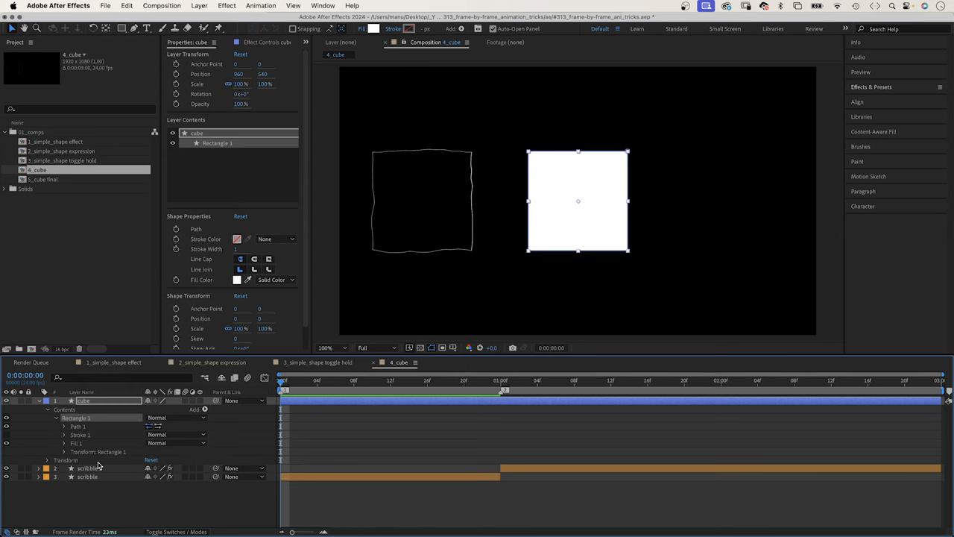
click(64, 426)
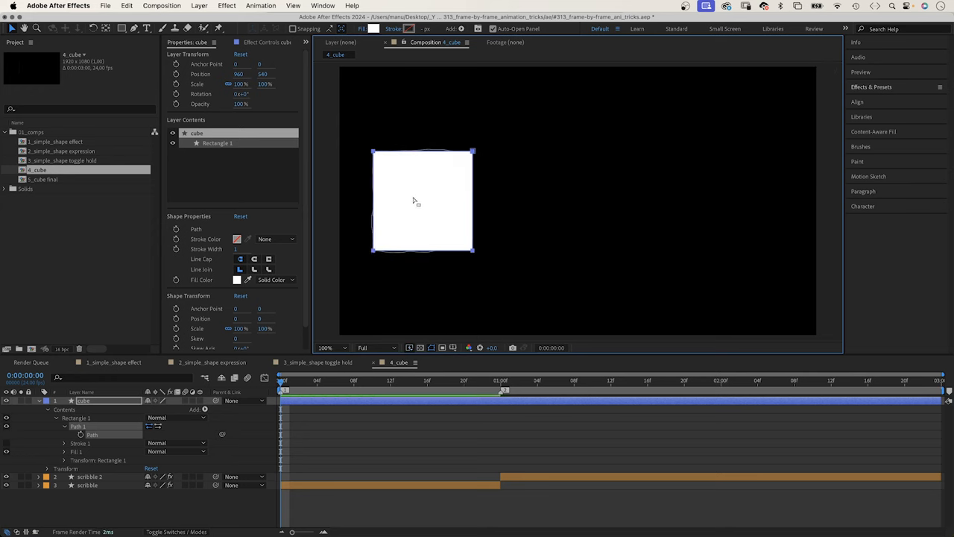
mouse_move(436, 267)
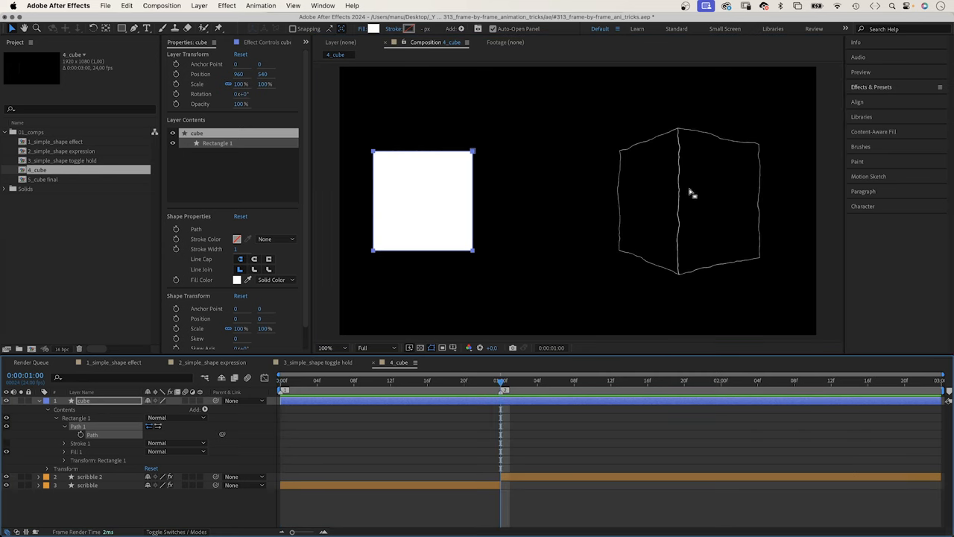
mouse_move(319, 385)
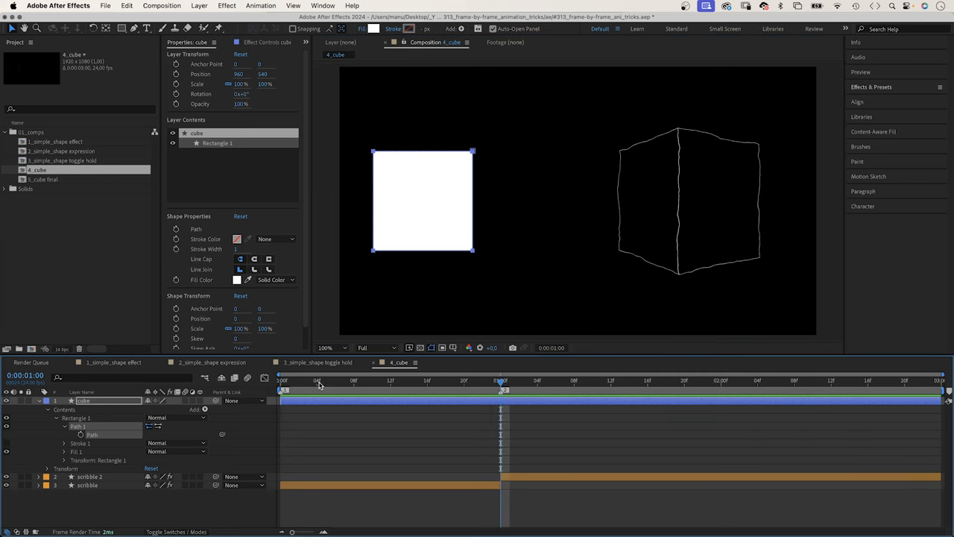
Duplicate Rectangle 1 into Rectangle 2 inside the cube layer at the first frame.
click(280, 380)
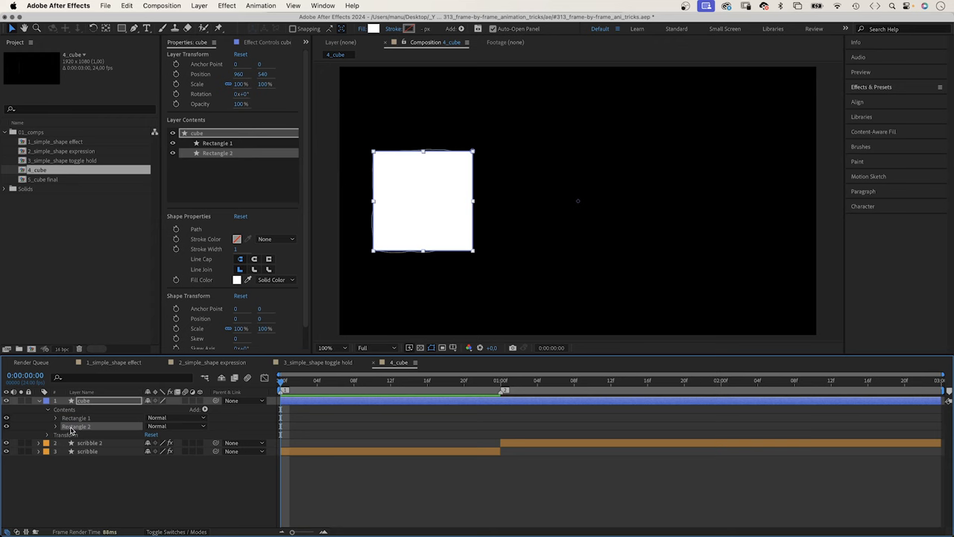
click(56, 427)
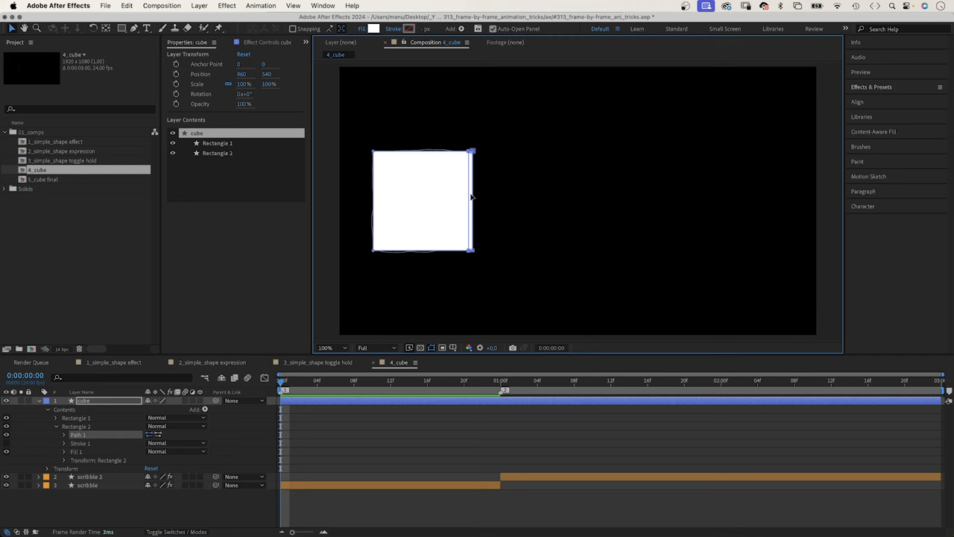
Keyframe both rectangle paths and move the square onto the sketched cube's front face at 1s.
click(56, 418)
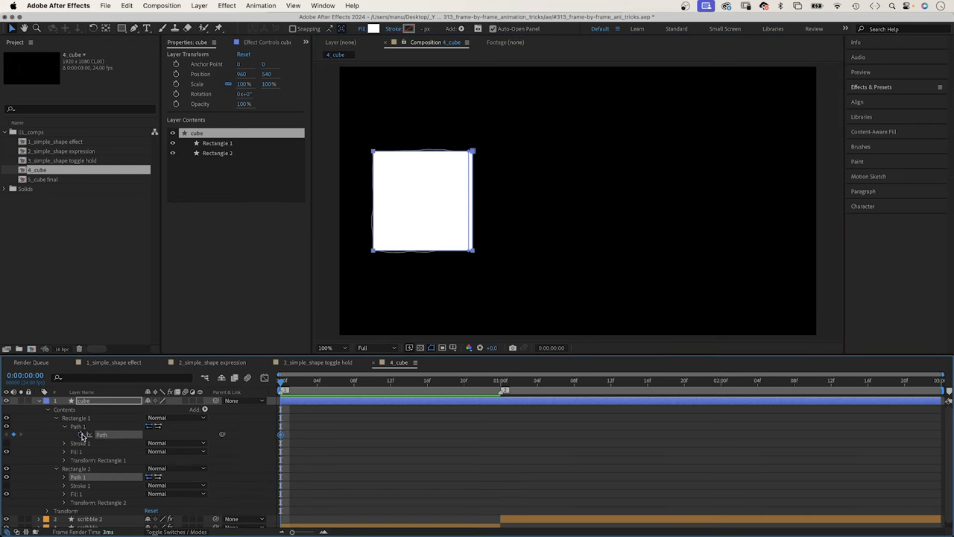
click(218, 152)
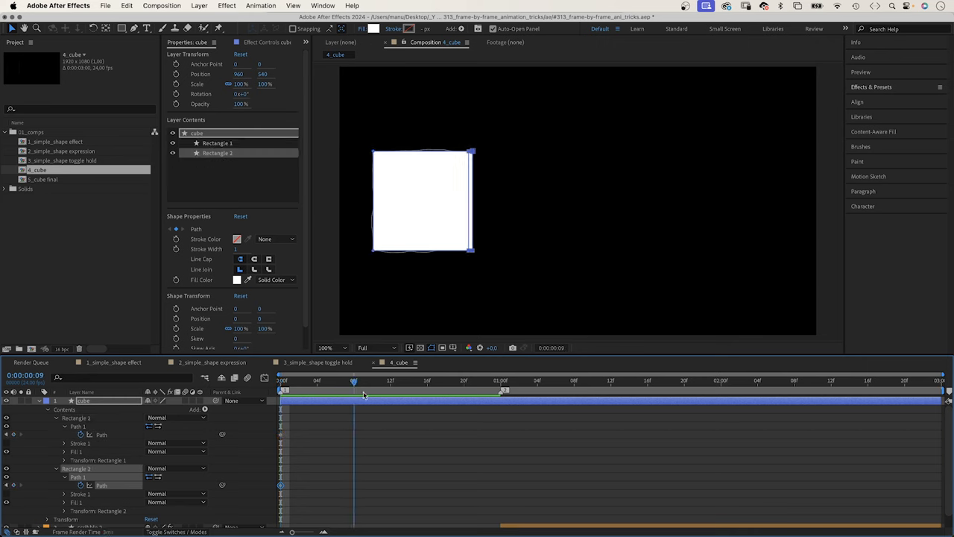
drag(354, 380, 500, 380)
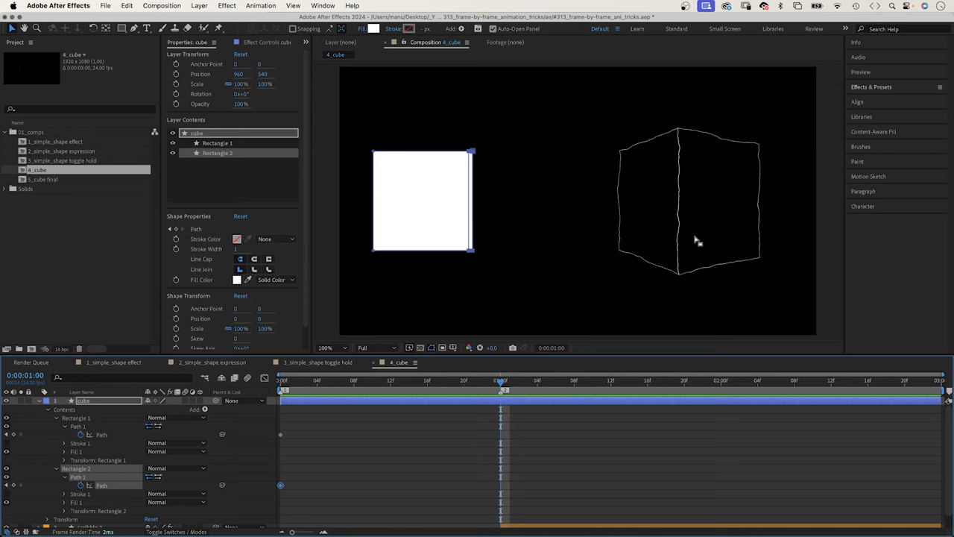
mouse_move(129, 424)
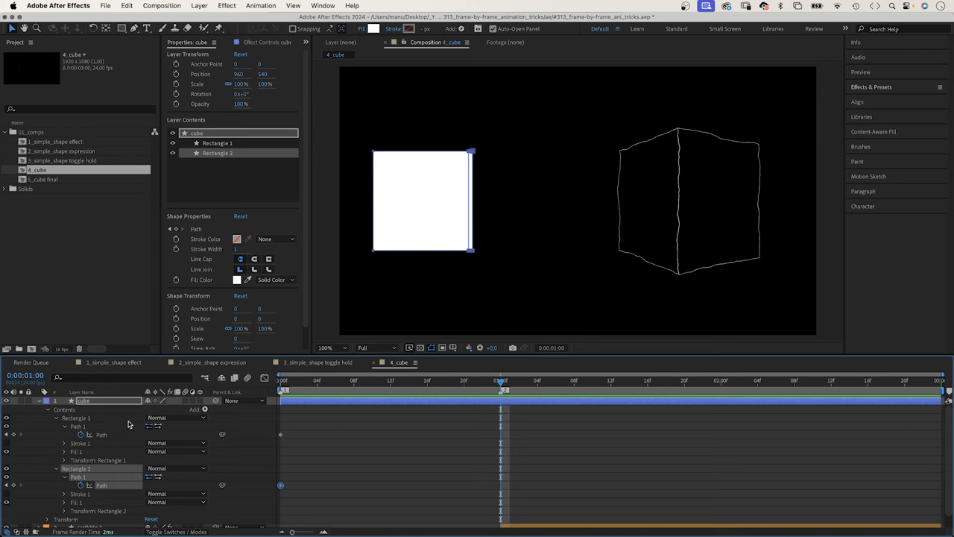
mouse_move(505, 137)
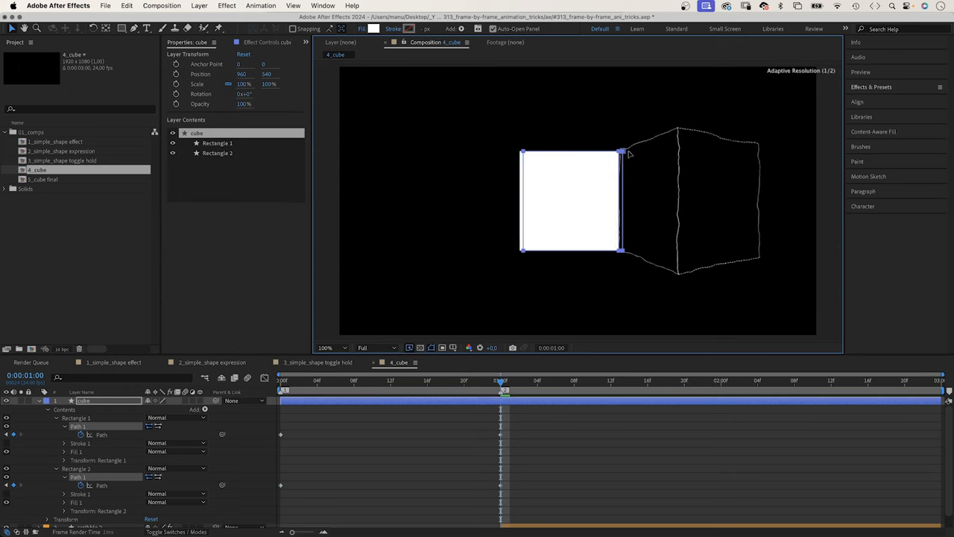
drag(570, 201, 626, 202)
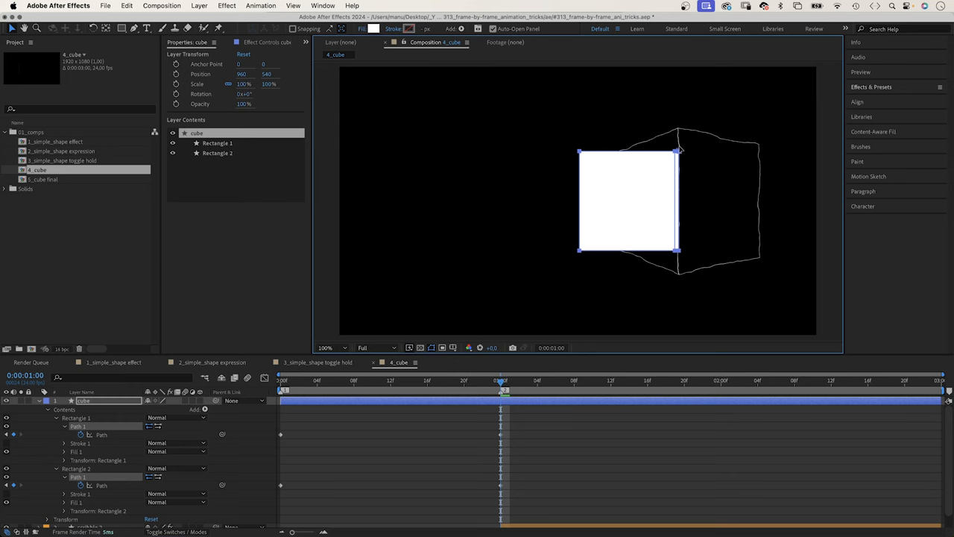
mouse_move(683, 268)
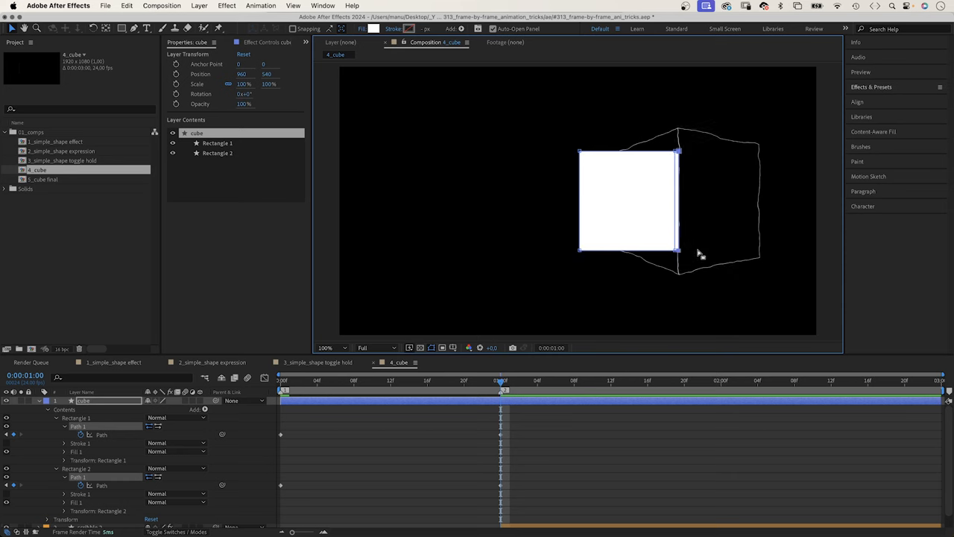
mouse_move(122, 453)
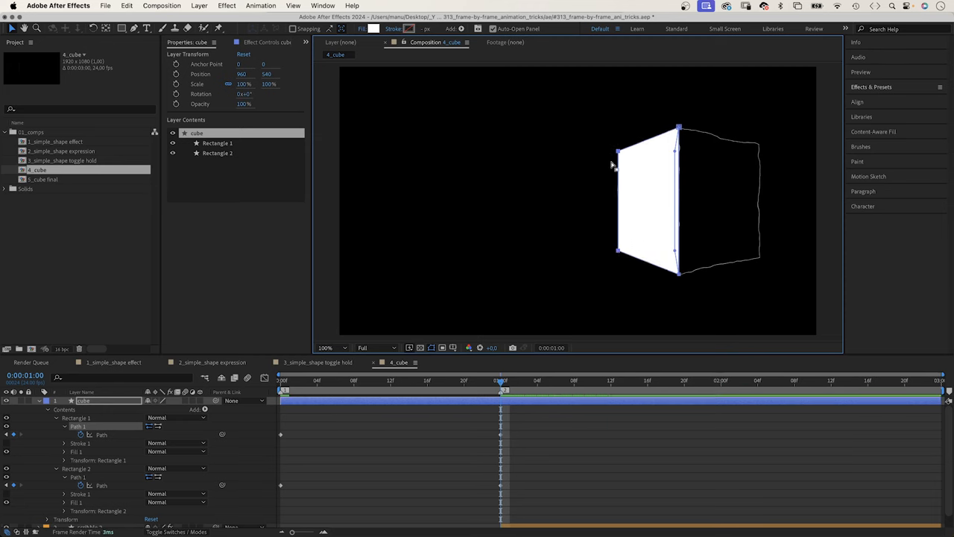
mouse_move(678, 153)
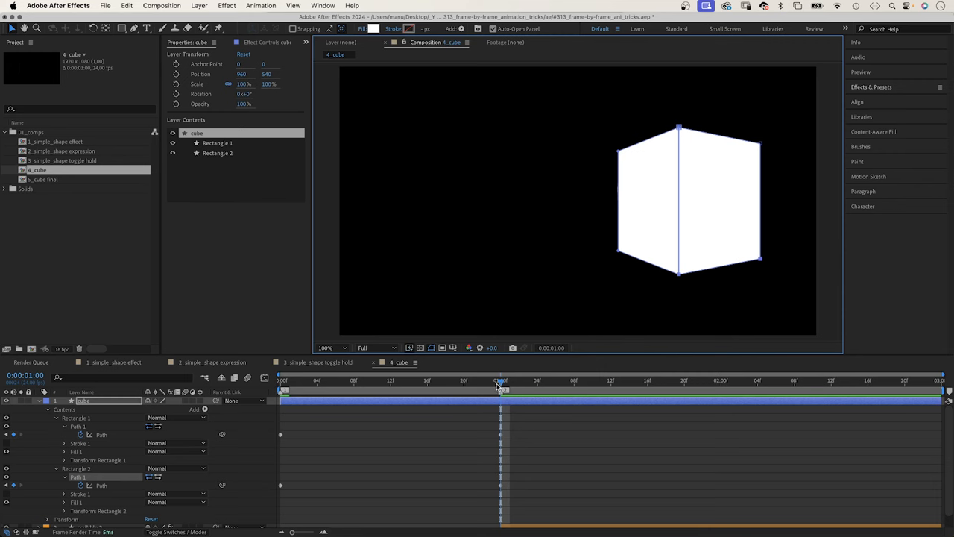
click(282, 380)
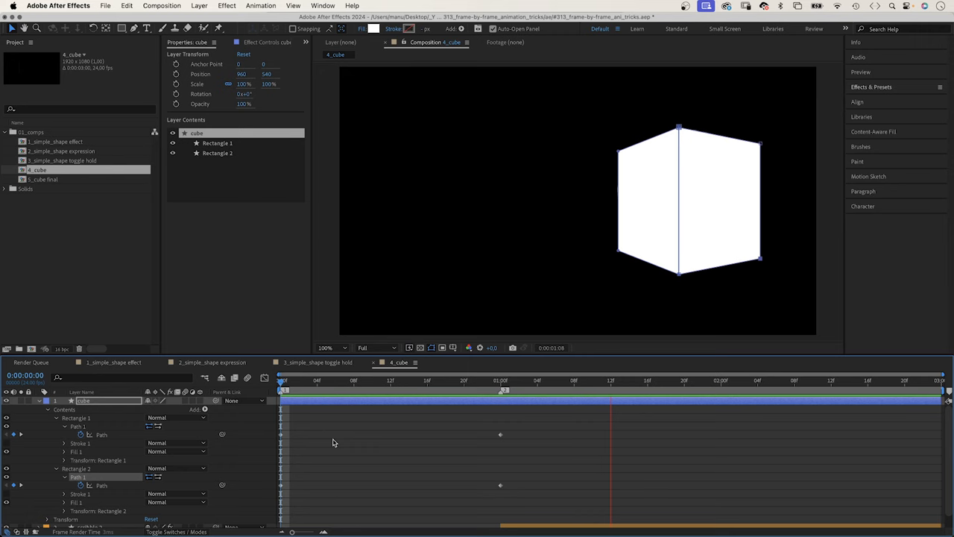
click(282, 380)
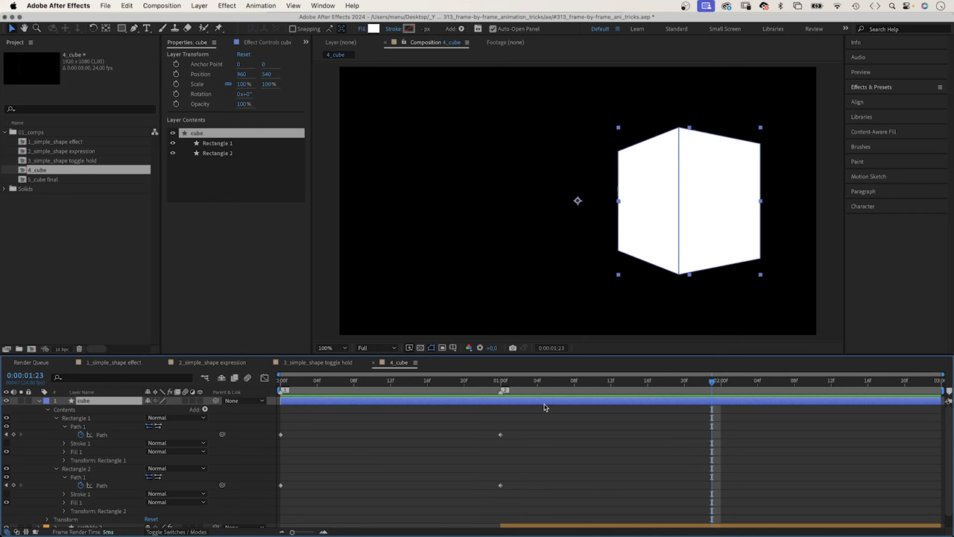
mouse_move(680, 210)
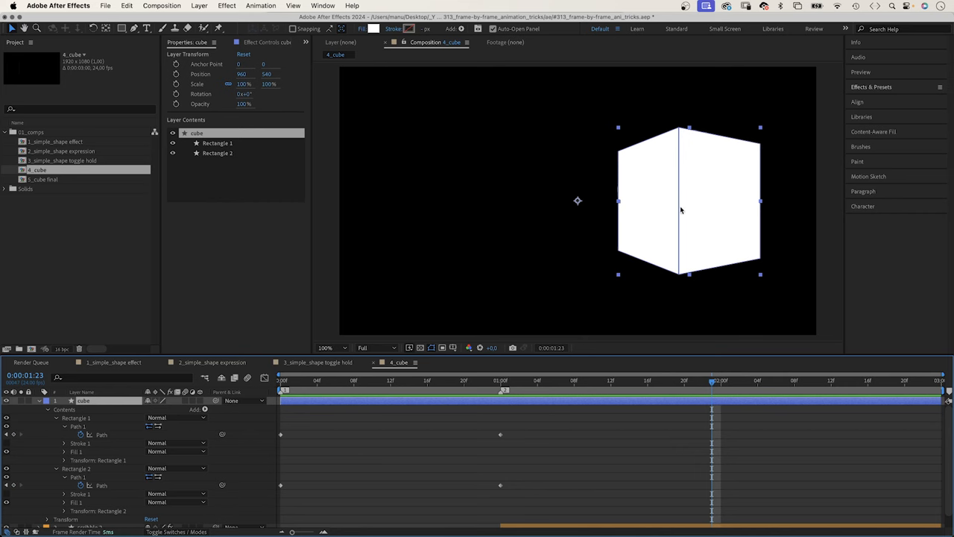
click(500, 380)
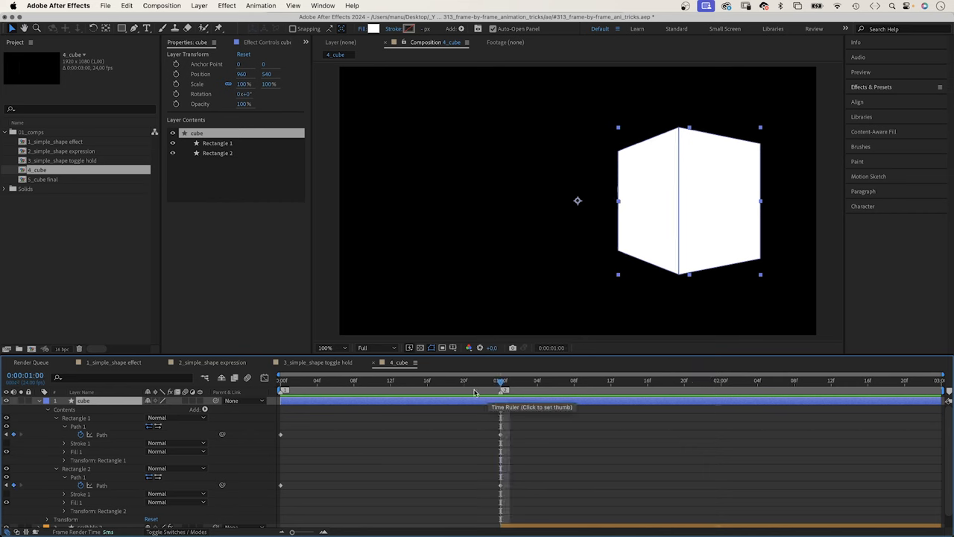
Set Rectangle 1's fill to a Linear Gradient shading from pink to blue.
click(217, 144)
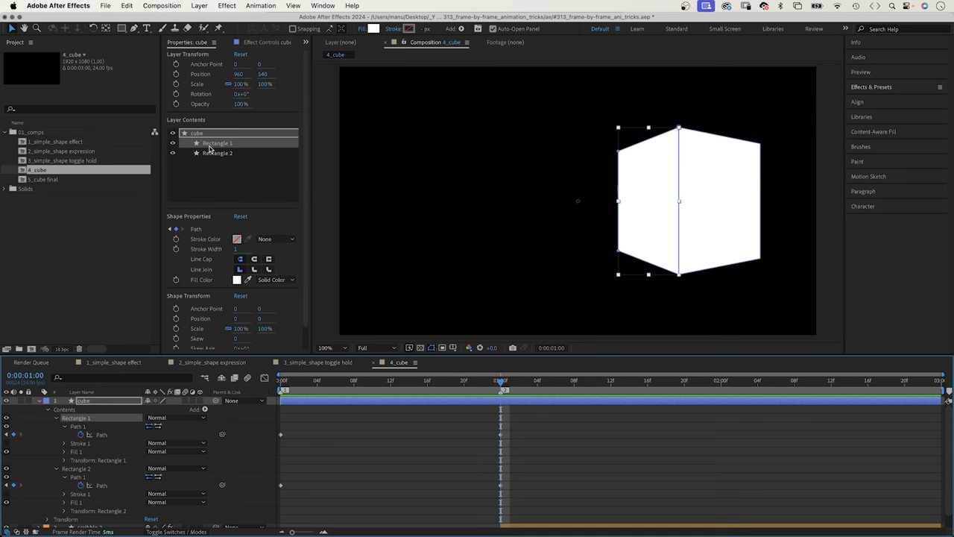
click(275, 280)
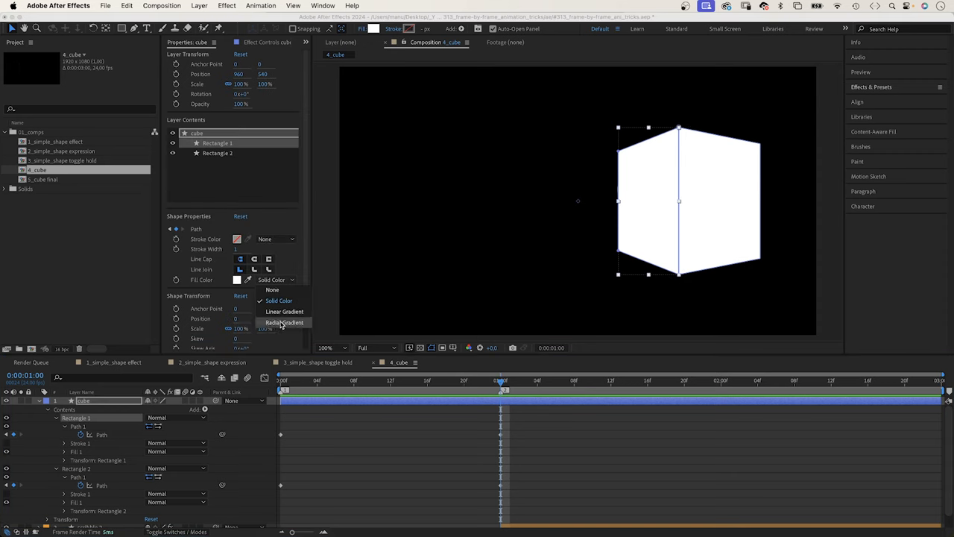
click(285, 311)
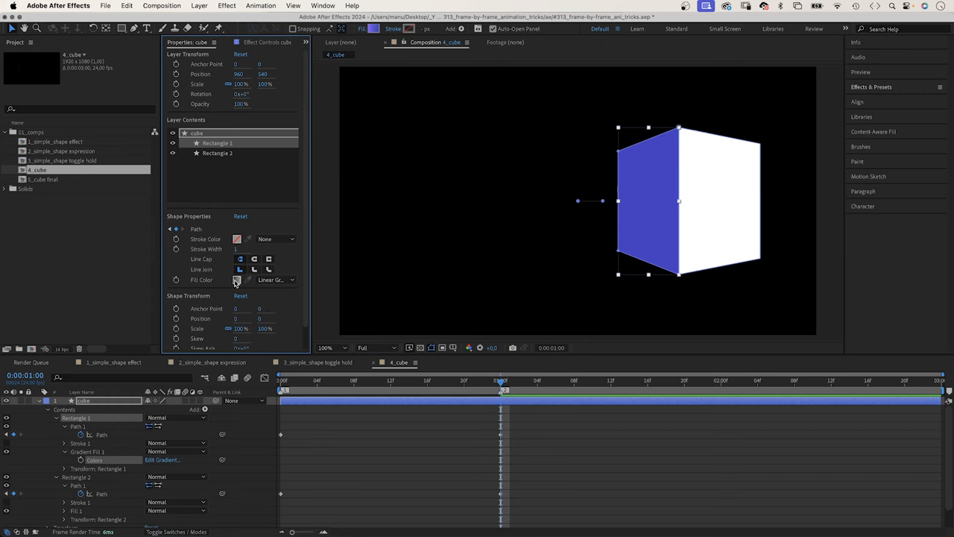
click(238, 281)
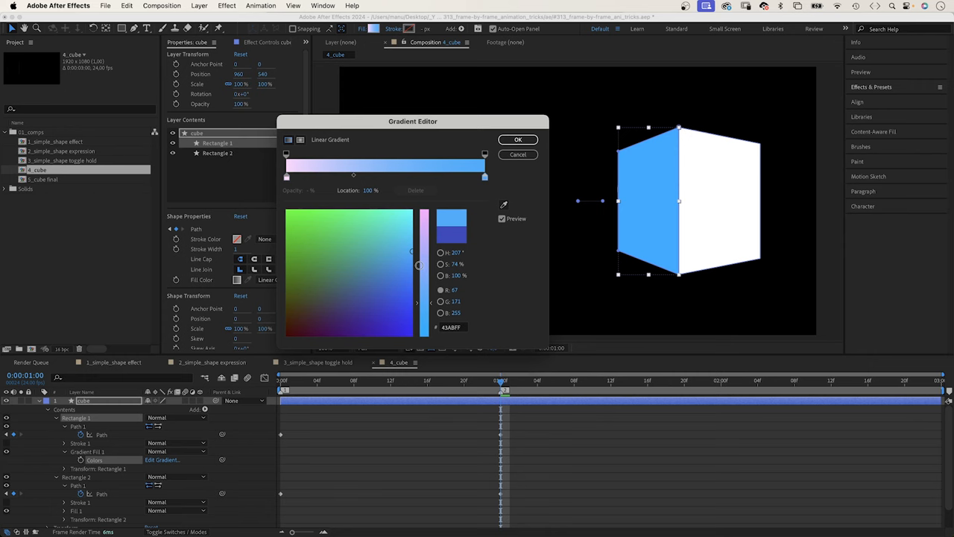
click(518, 140)
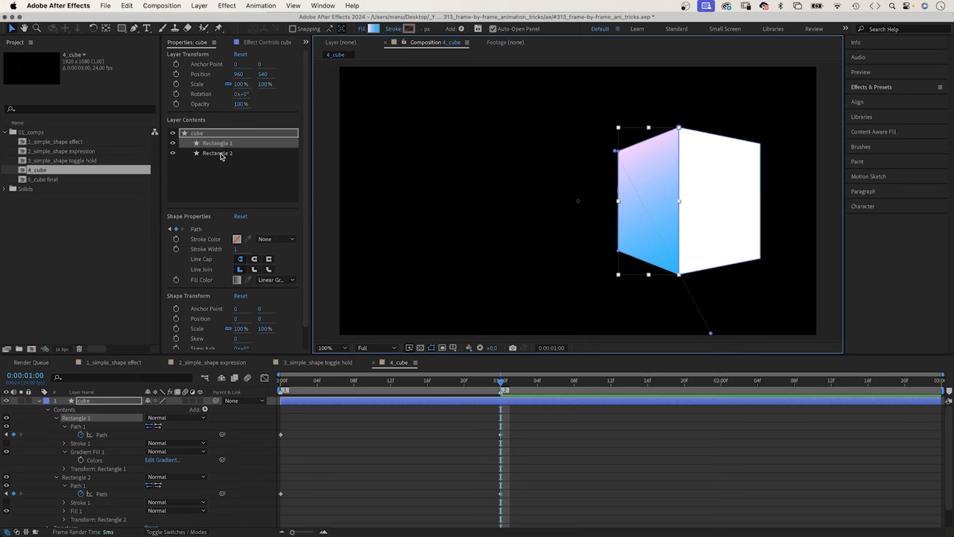
Give the right face a linear gradient fill and adjust its end colour.
click(274, 281)
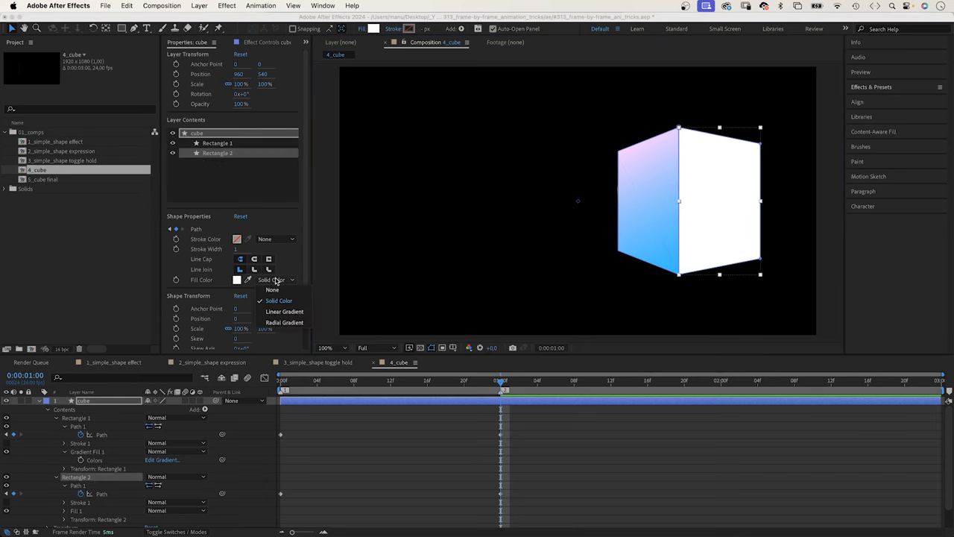
click(284, 312)
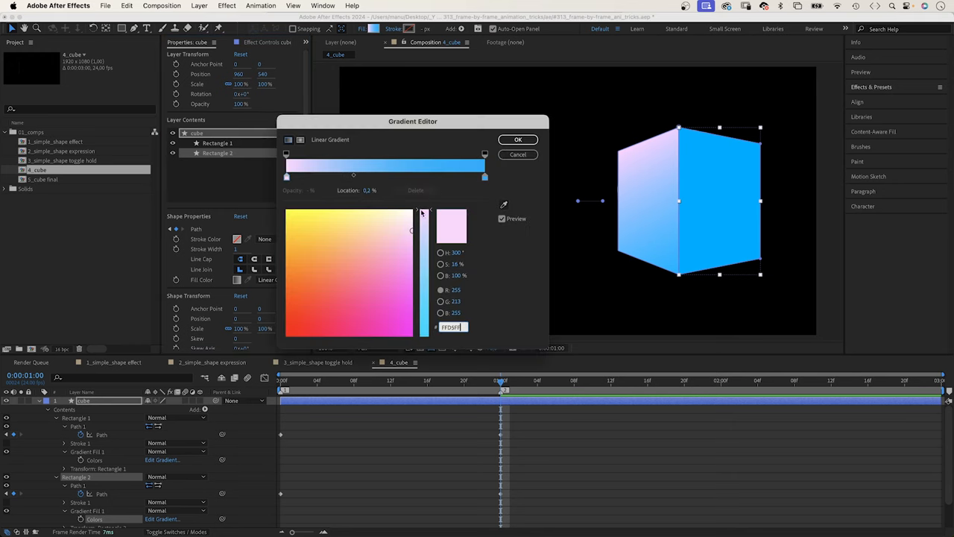
click(405, 268)
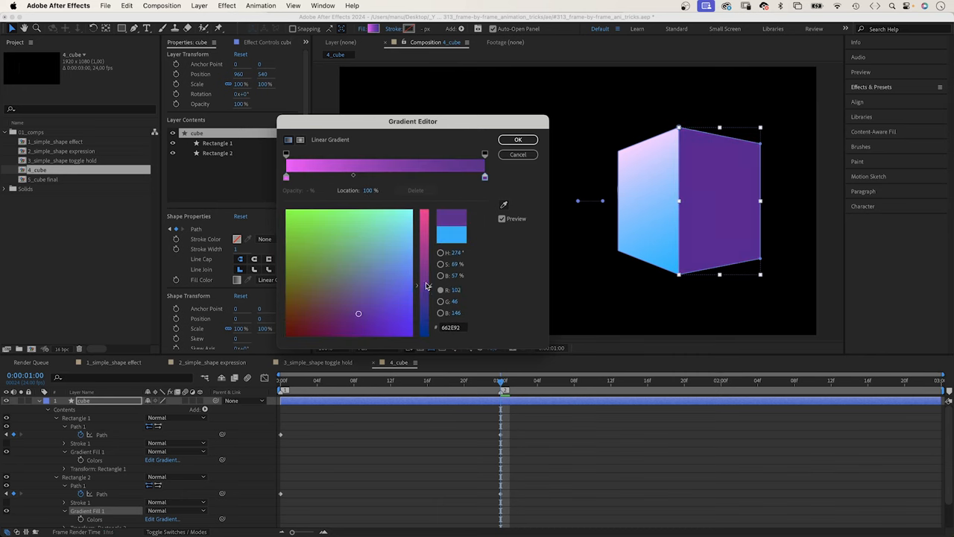
click(385, 320)
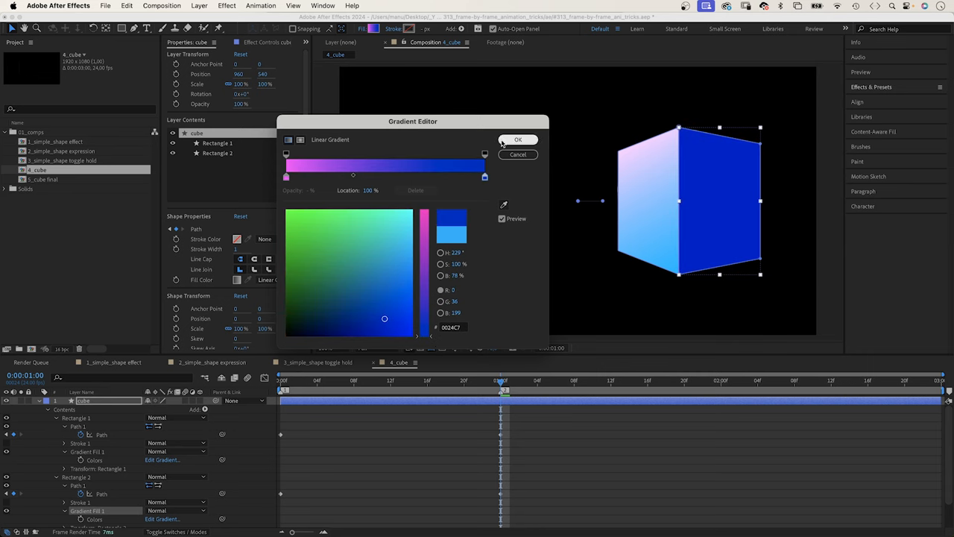
click(519, 141)
text(Left)
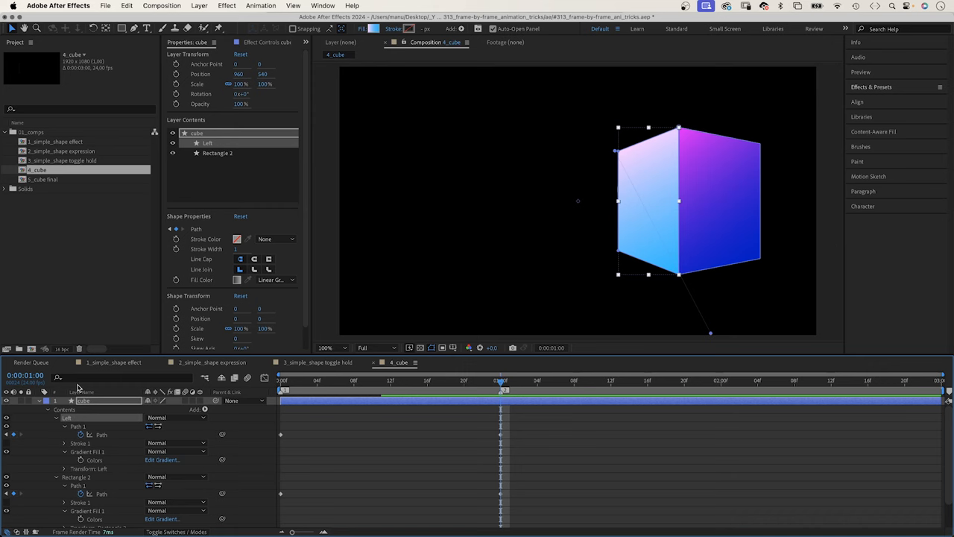
Rename the second face group Right and select its path.
click(217, 152)
text(Right)
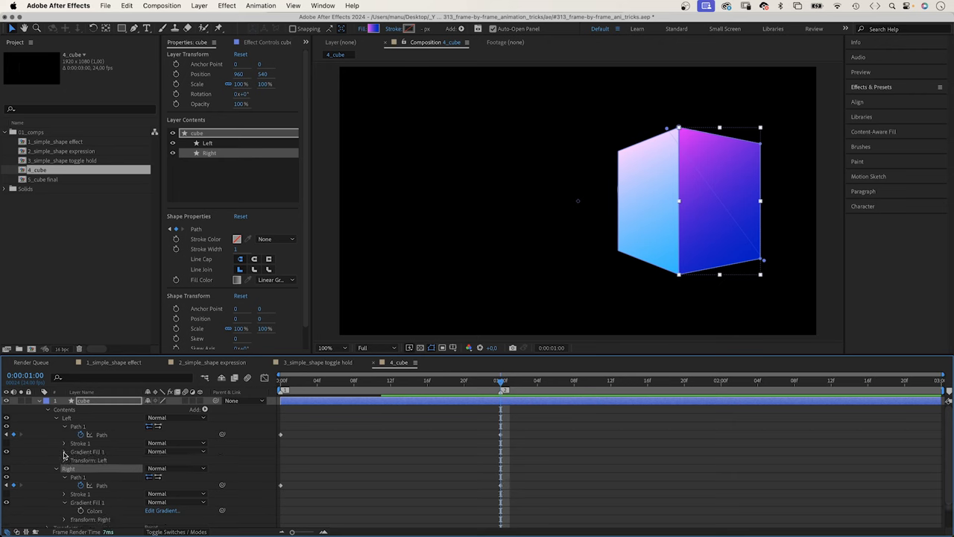
click(64, 451)
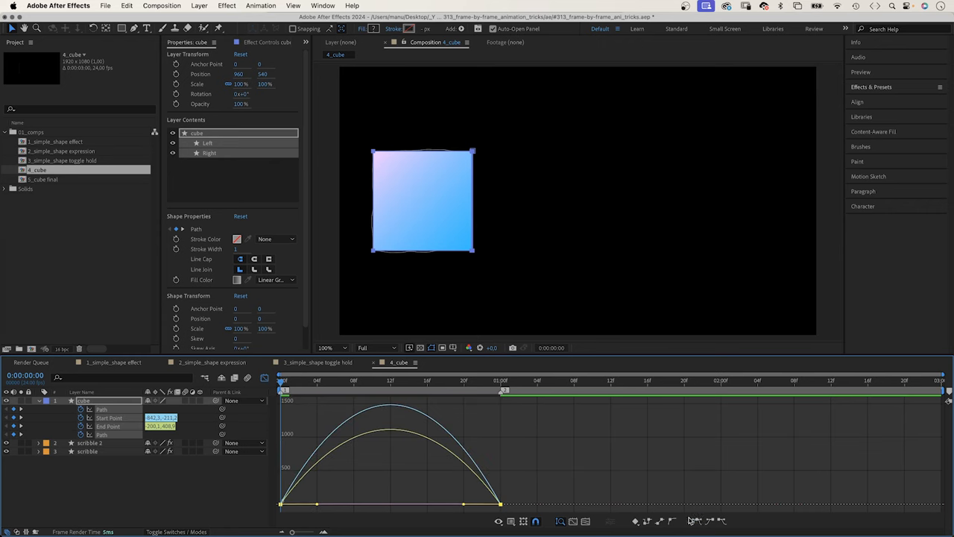
mouse_move(460, 507)
text(posteriz)
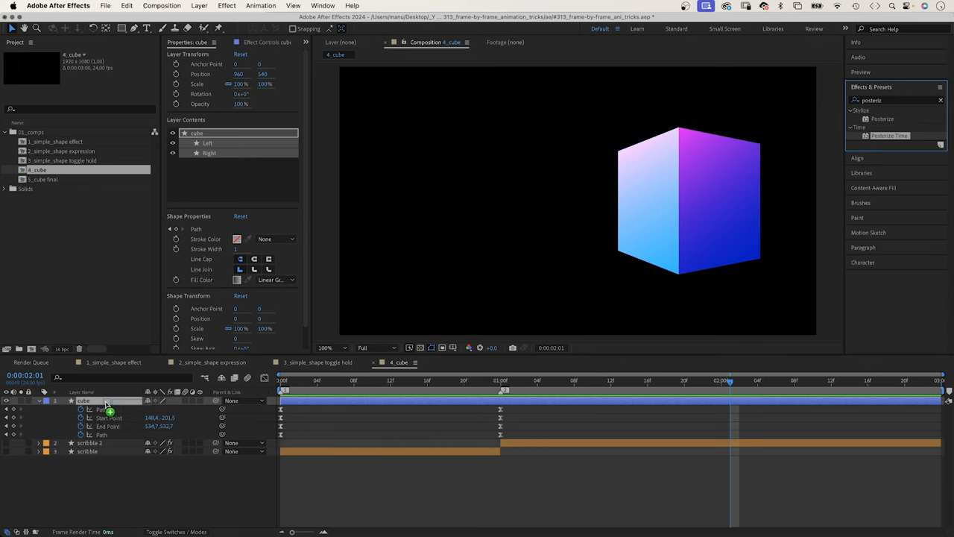
Apply Posterize Time at 8 fps to the cube layer and rewind to the start.
double_click(891, 134)
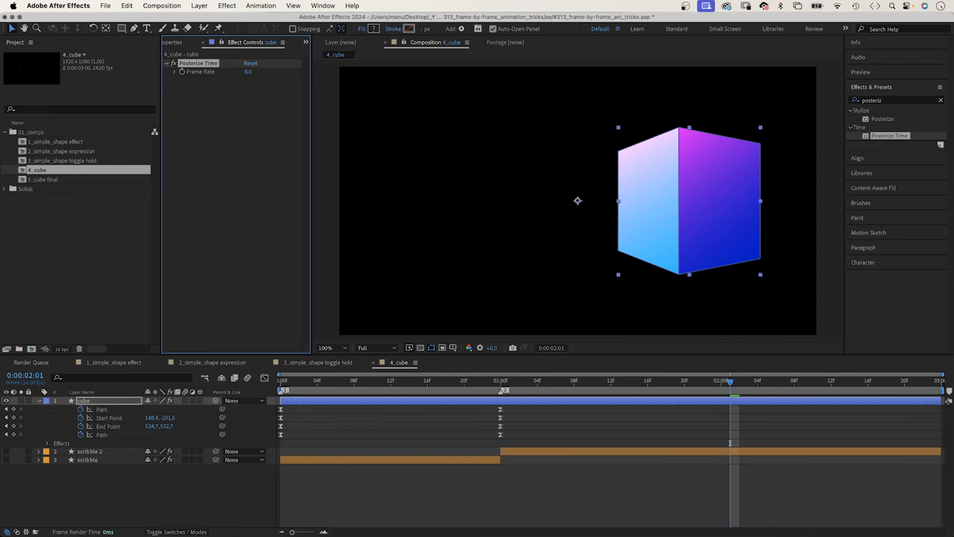
click(280, 380)
text(turb)
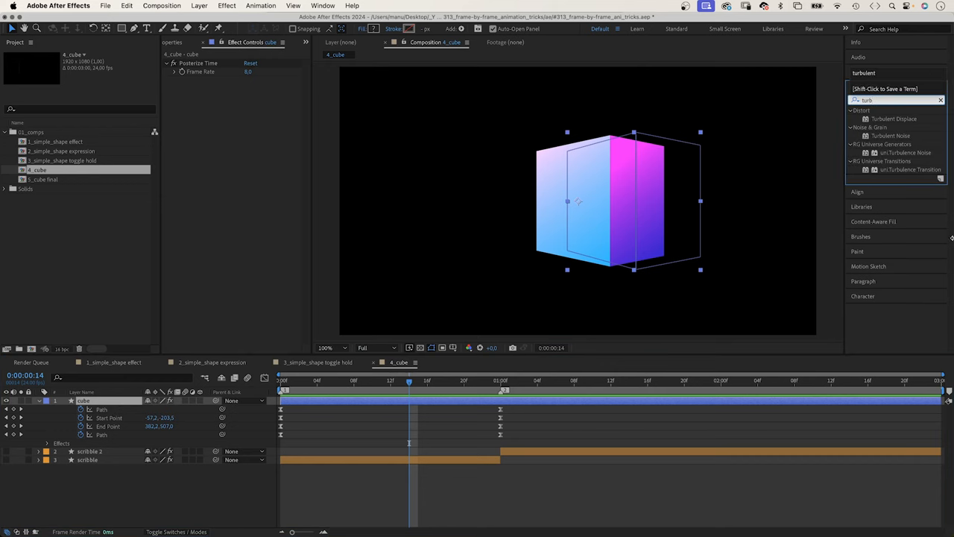
Apply Turbulent Noise to the cube layer with its blending mode set to Soft Light.
double_click(892, 136)
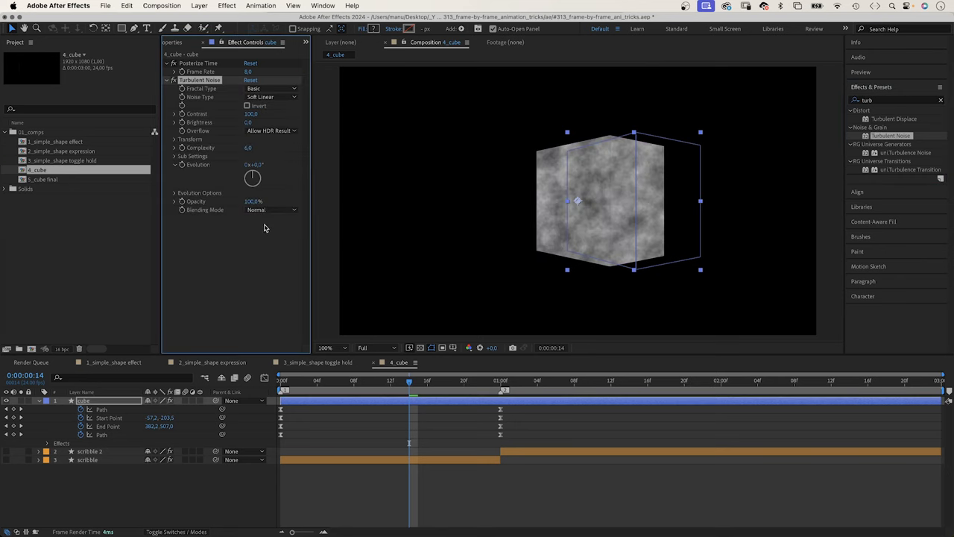
click(271, 208)
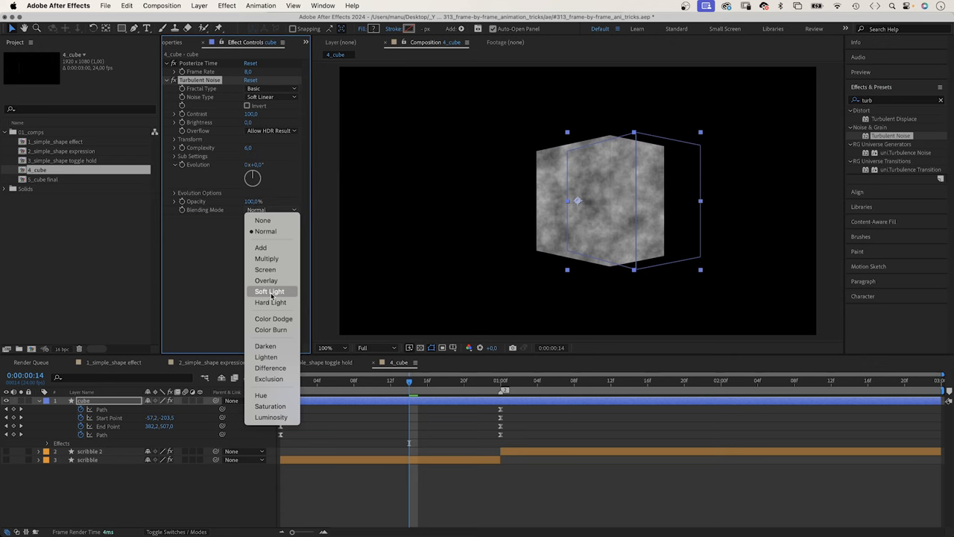
click(268, 291)
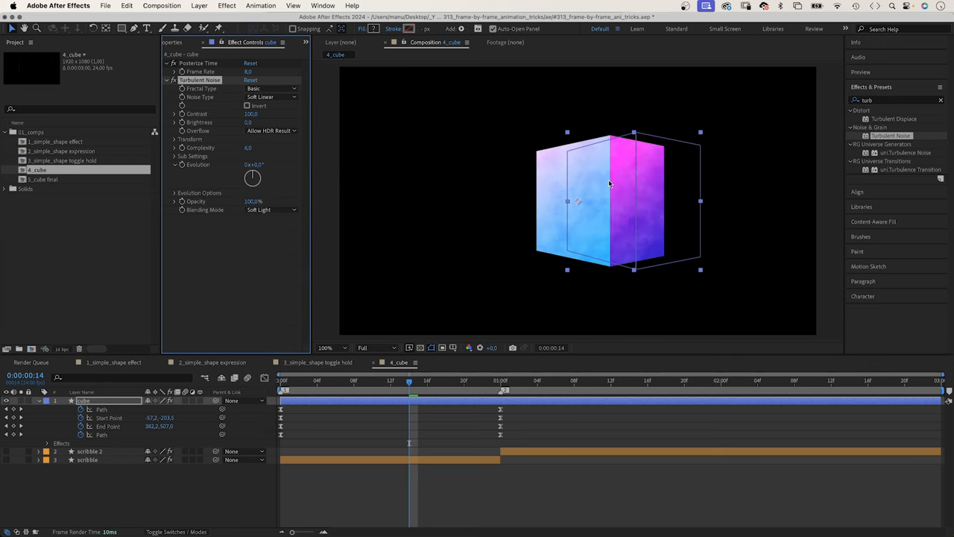
mouse_move(397, 231)
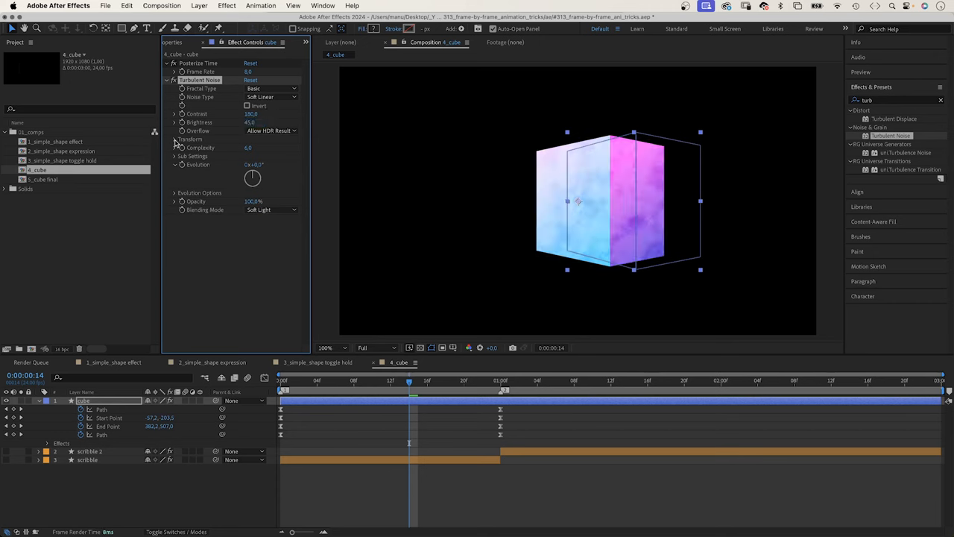
click(175, 141)
text(time*)
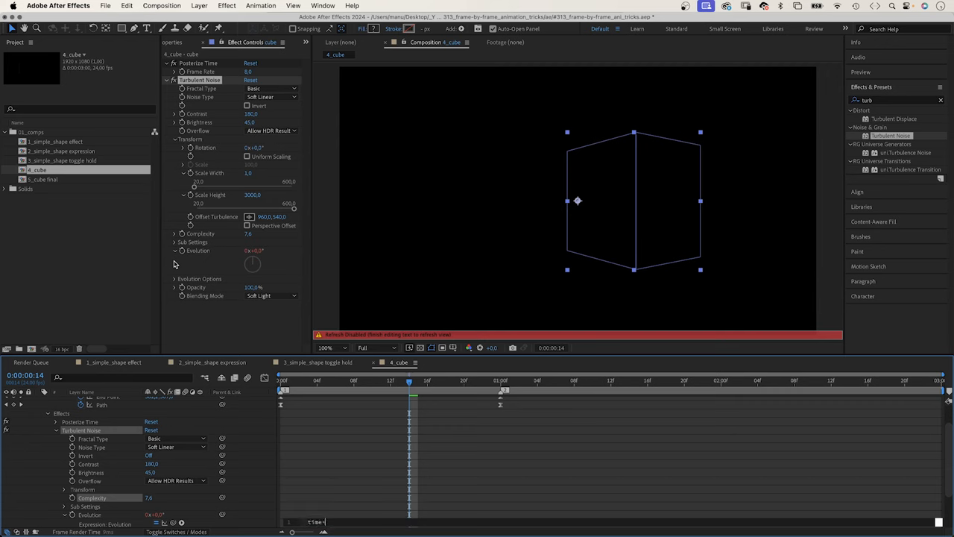
Drive the noise Evolution with a time*1000 expression and preview from the start.
text(1000)
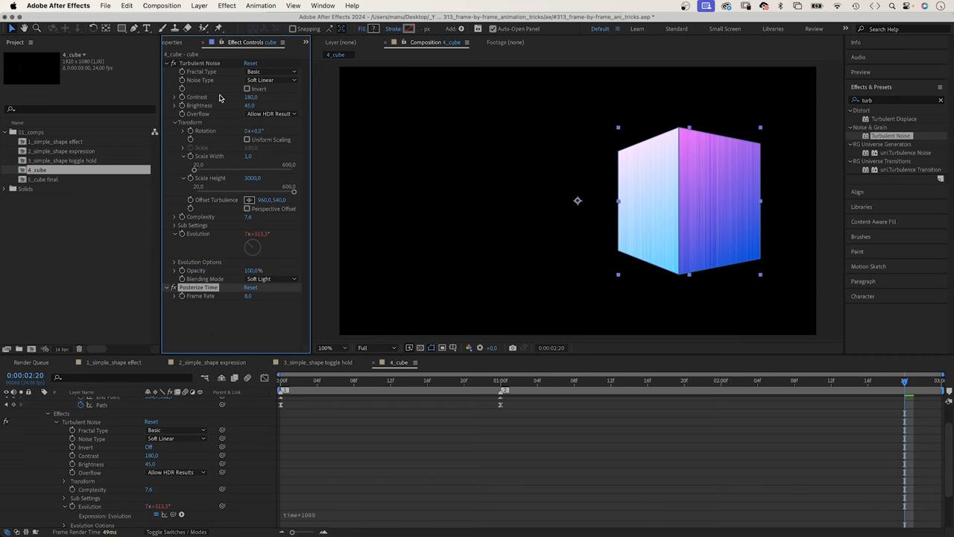
click(281, 380)
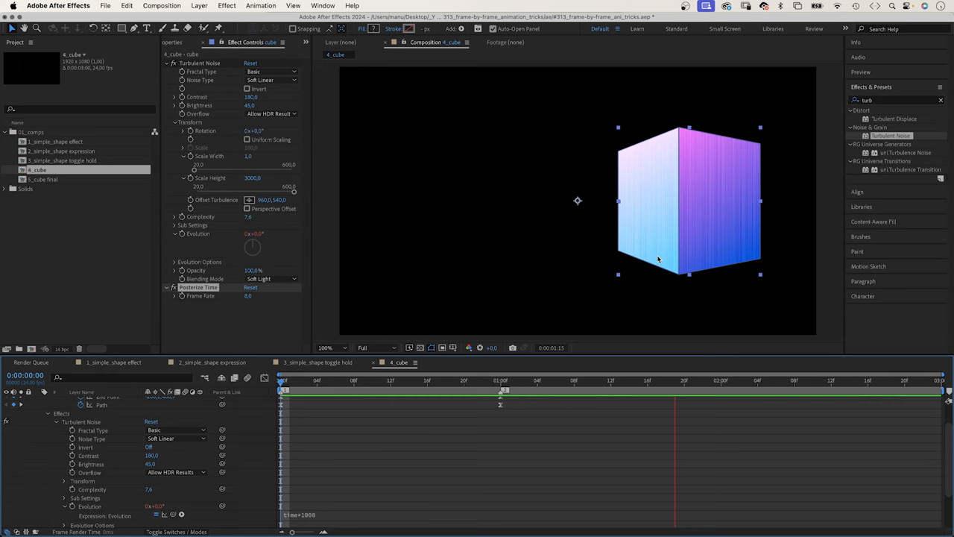
click(325, 380)
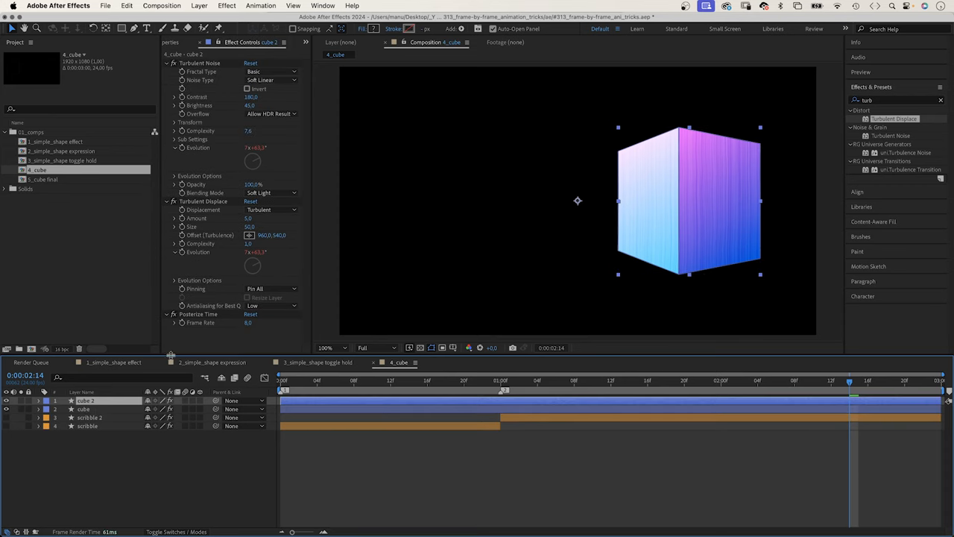
Set the duplicate cube's fill to None and its stroke to white.
click(361, 30)
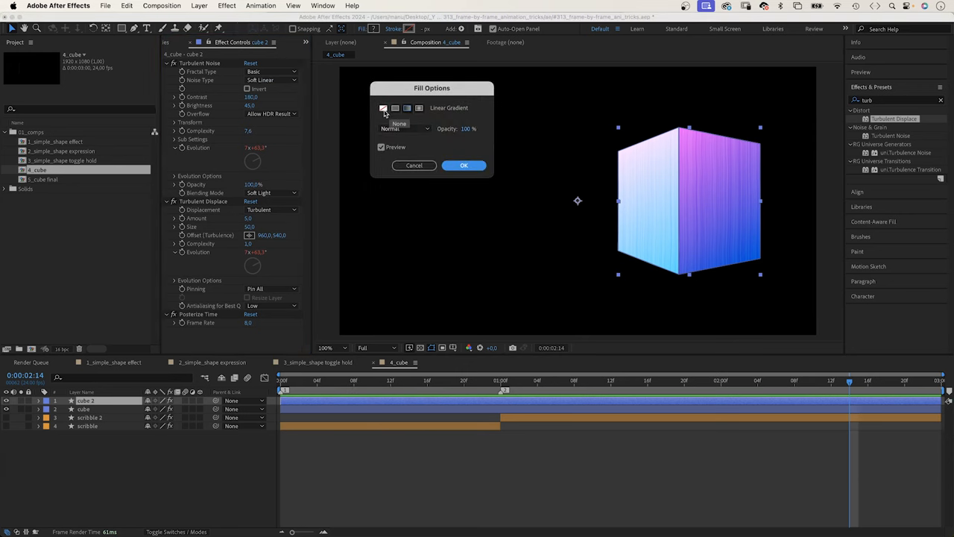
click(464, 164)
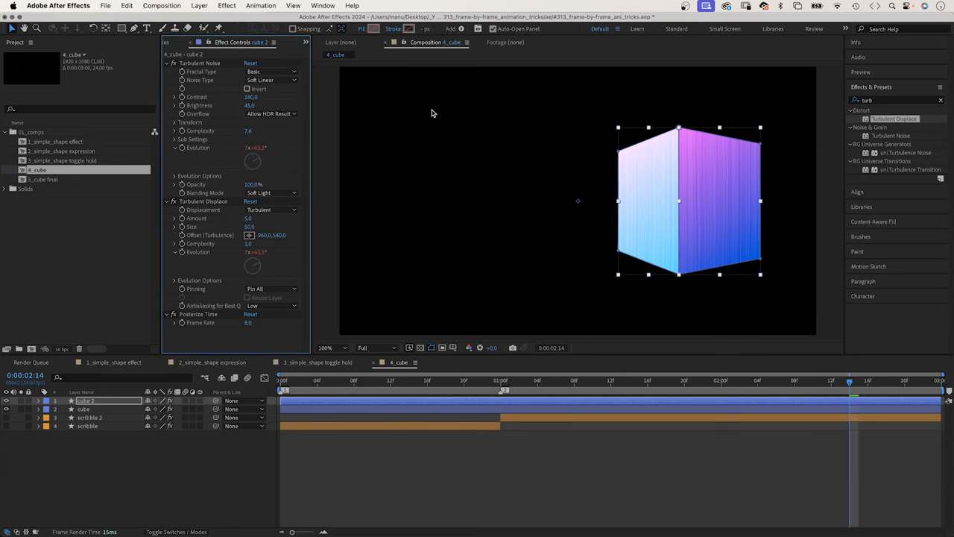
click(409, 28)
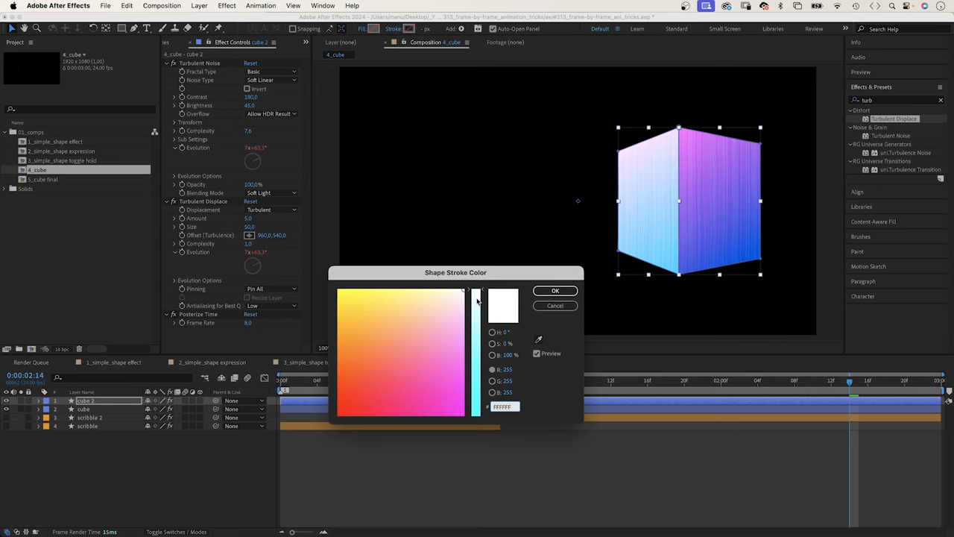
click(555, 290)
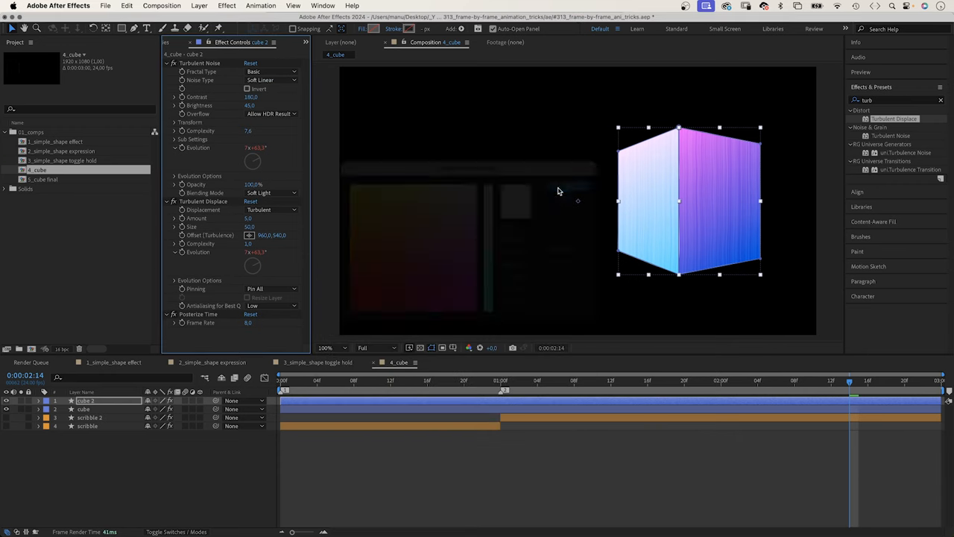
mouse_move(409, 29)
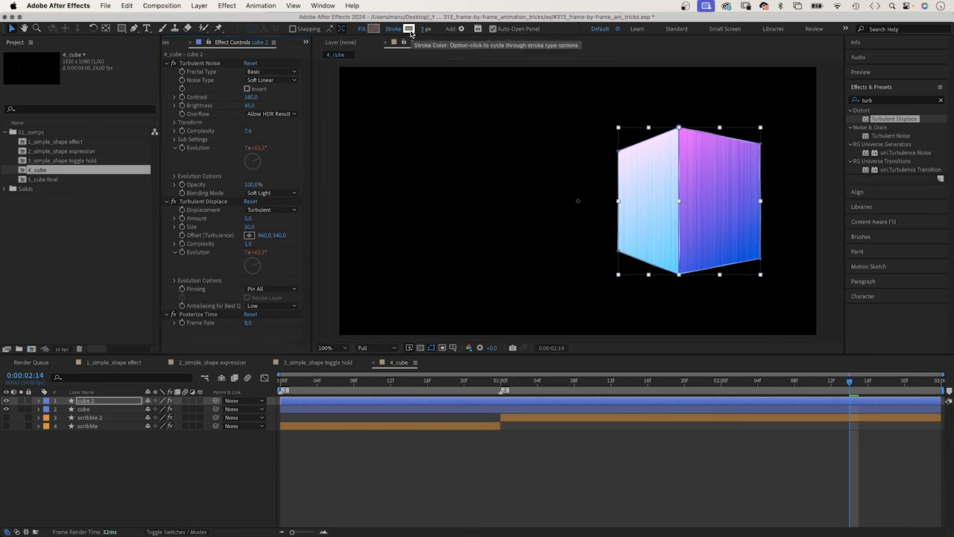
click(427, 28)
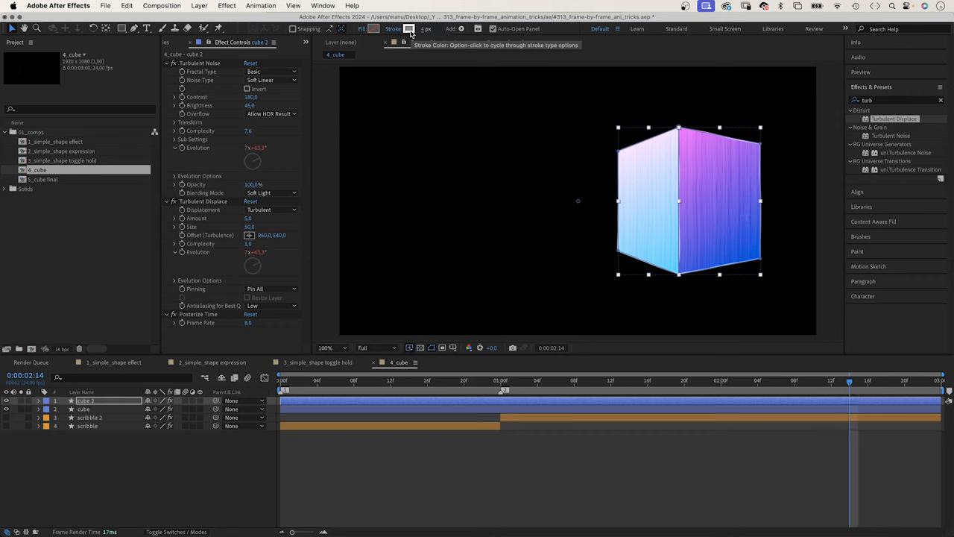
mouse_move(376, 348)
text(roughen)
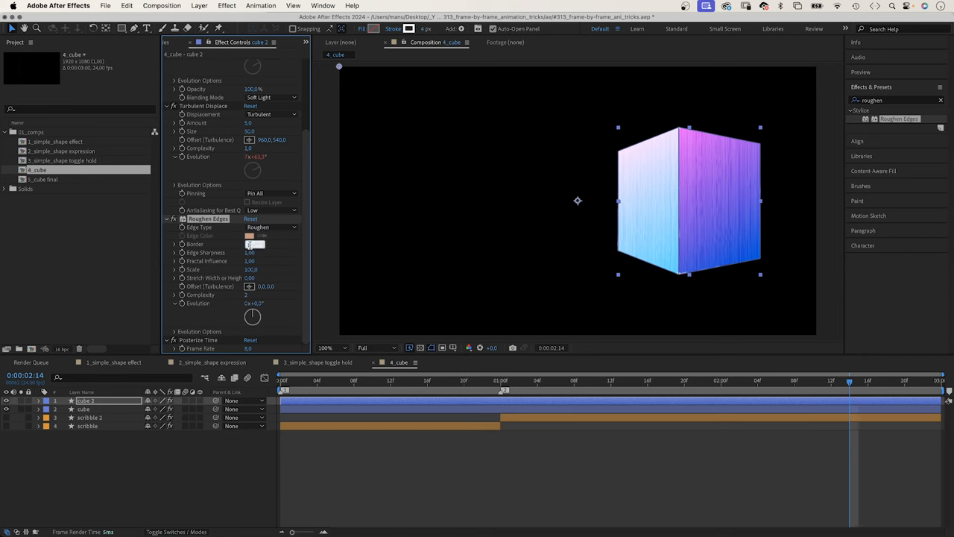
Set the Roughen Edges edge type on the cube 2 outline.
click(249, 245)
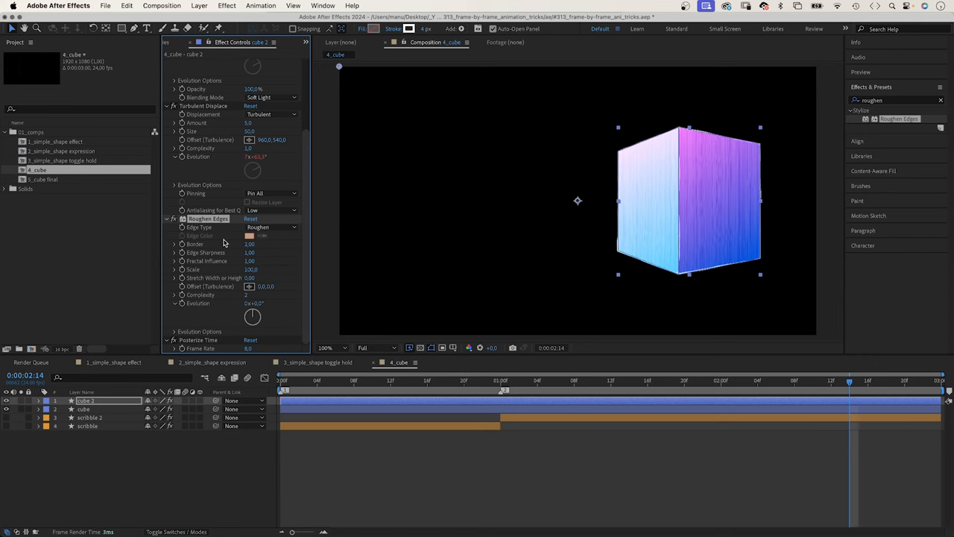
mouse_move(248, 298)
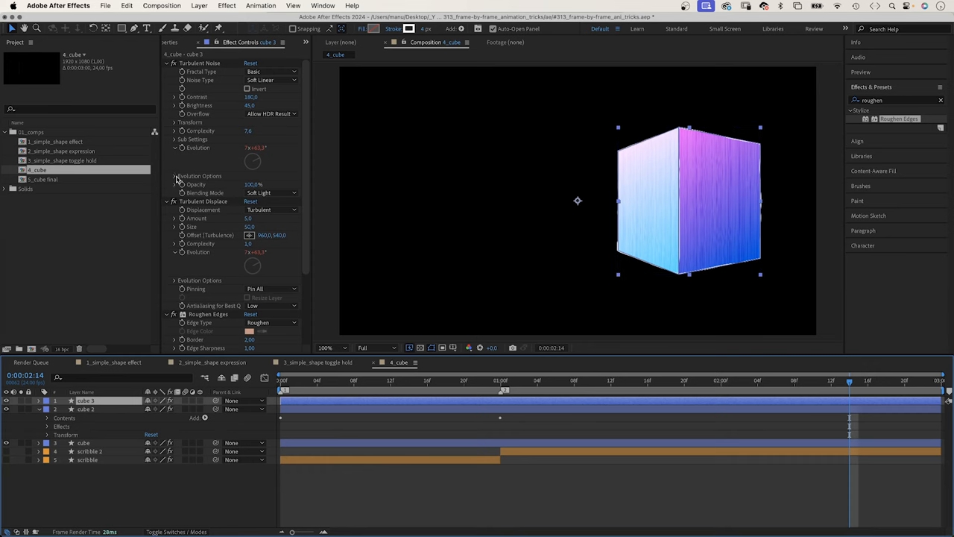
Adjust the copy's Turbulent Displace evolution options and rewind to the start.
click(176, 176)
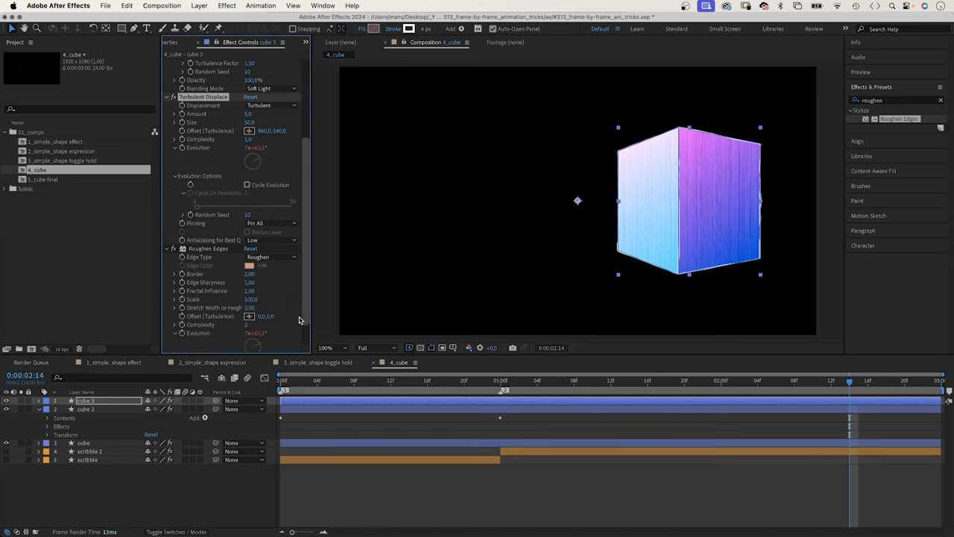
scroll(down, 3)
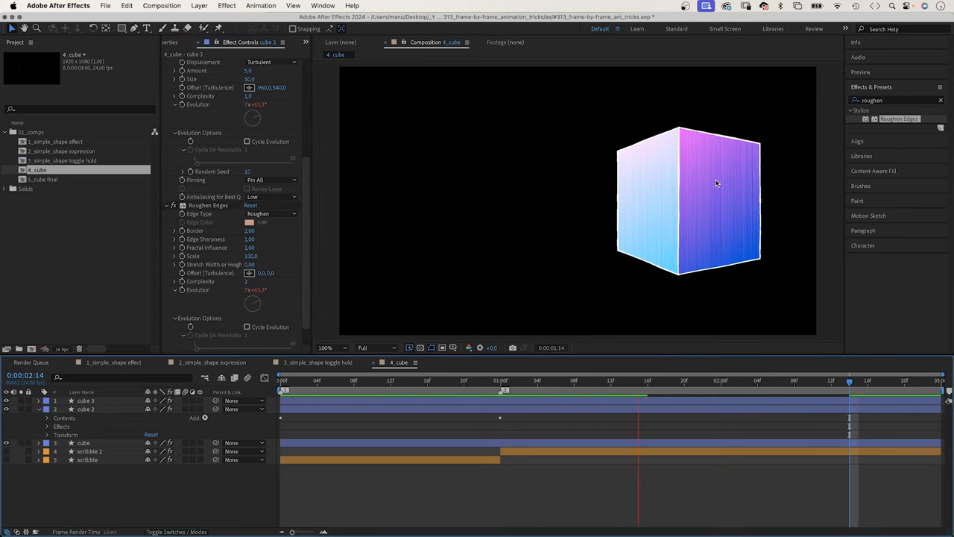
click(282, 380)
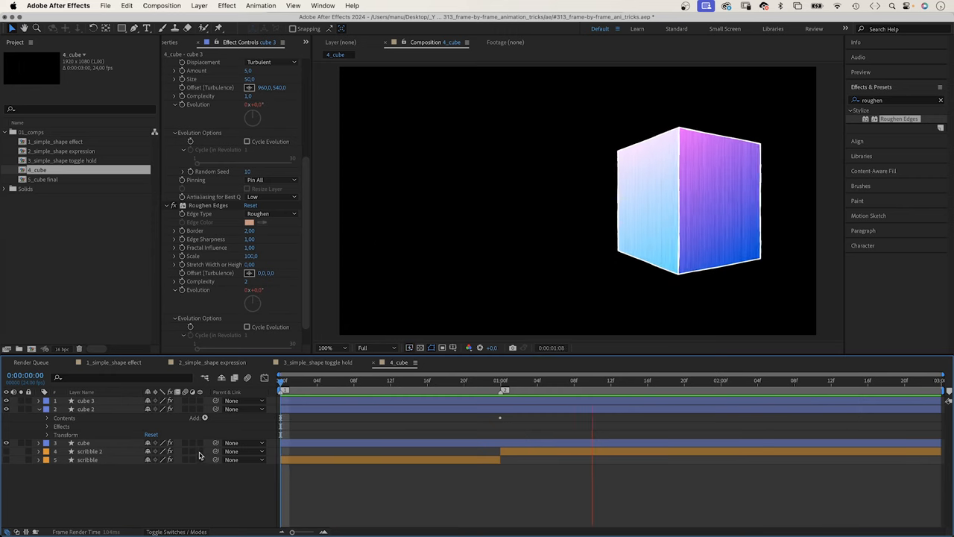
Open the 5_cube final composition and play it on the gradient background.
click(459, 362)
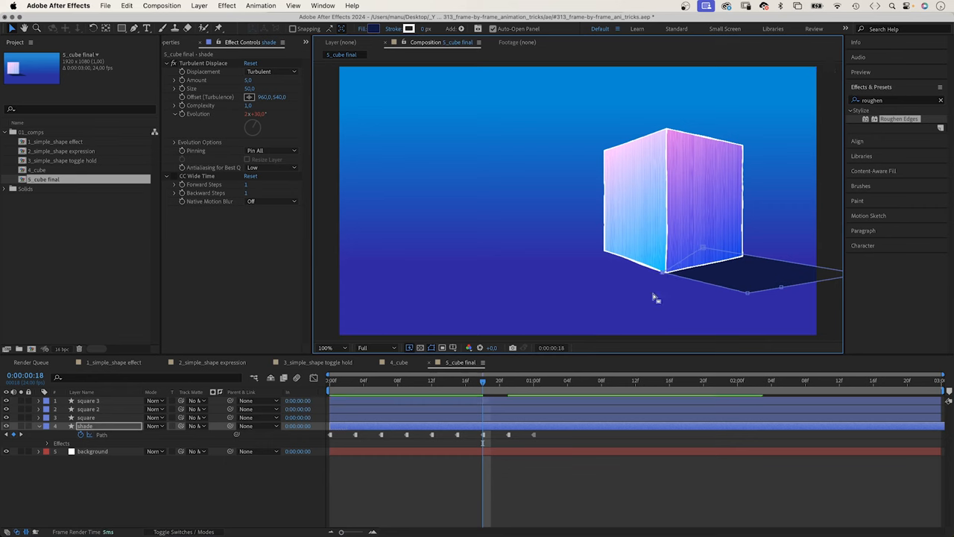
click(330, 380)
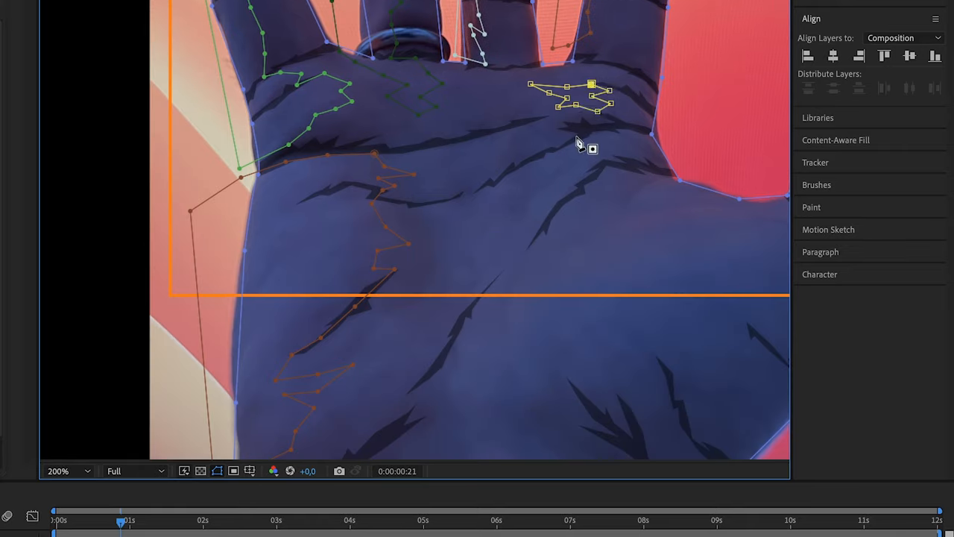
Zoom the viewer to show the whole traced hand shape.
click(67, 471)
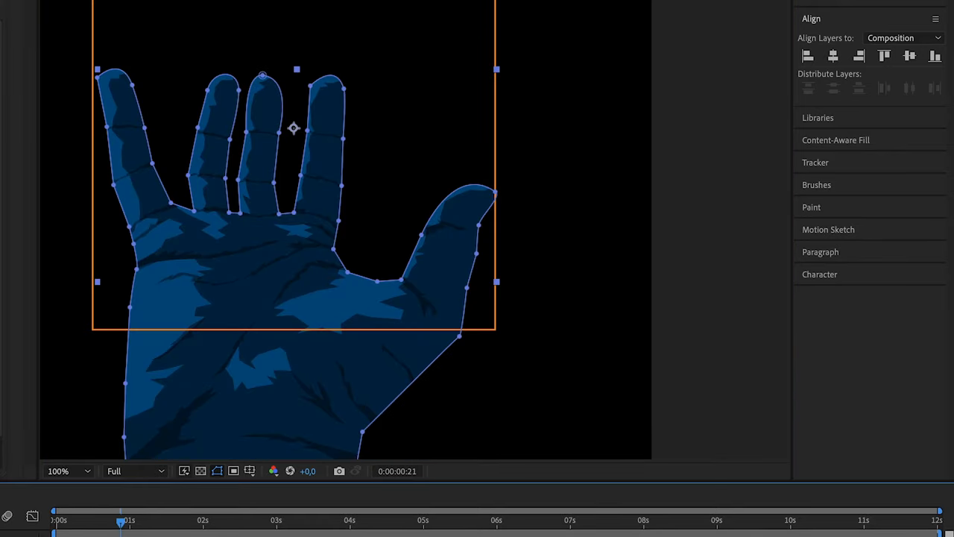